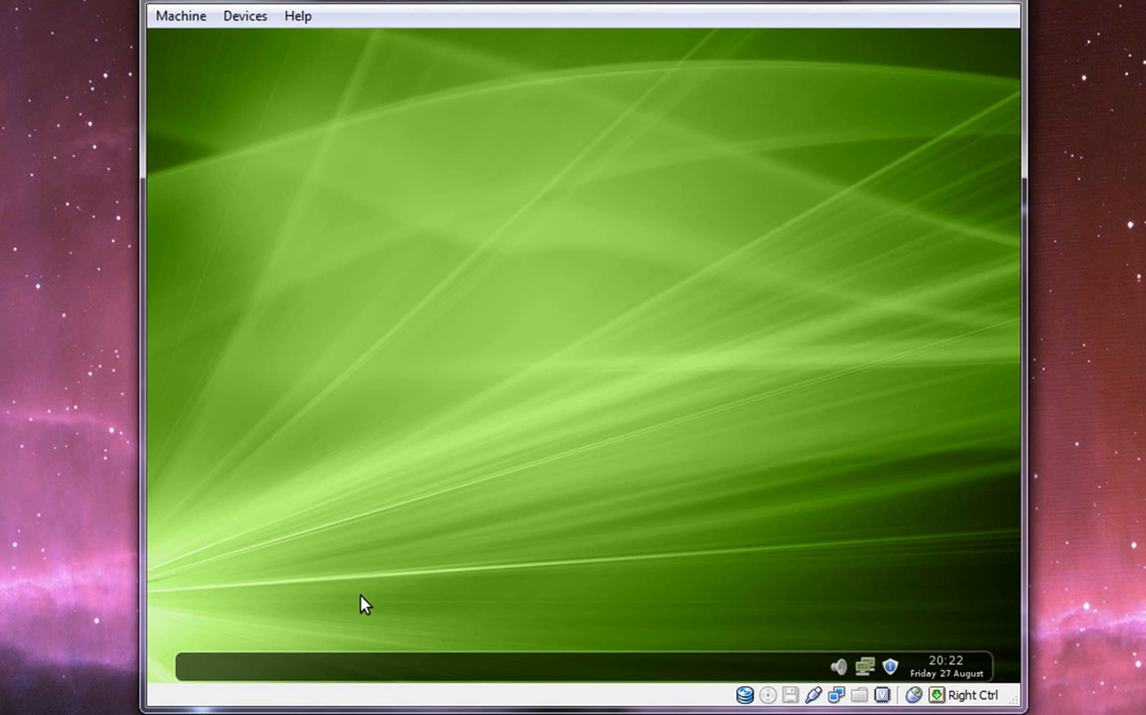
mouse_move(556, 294)
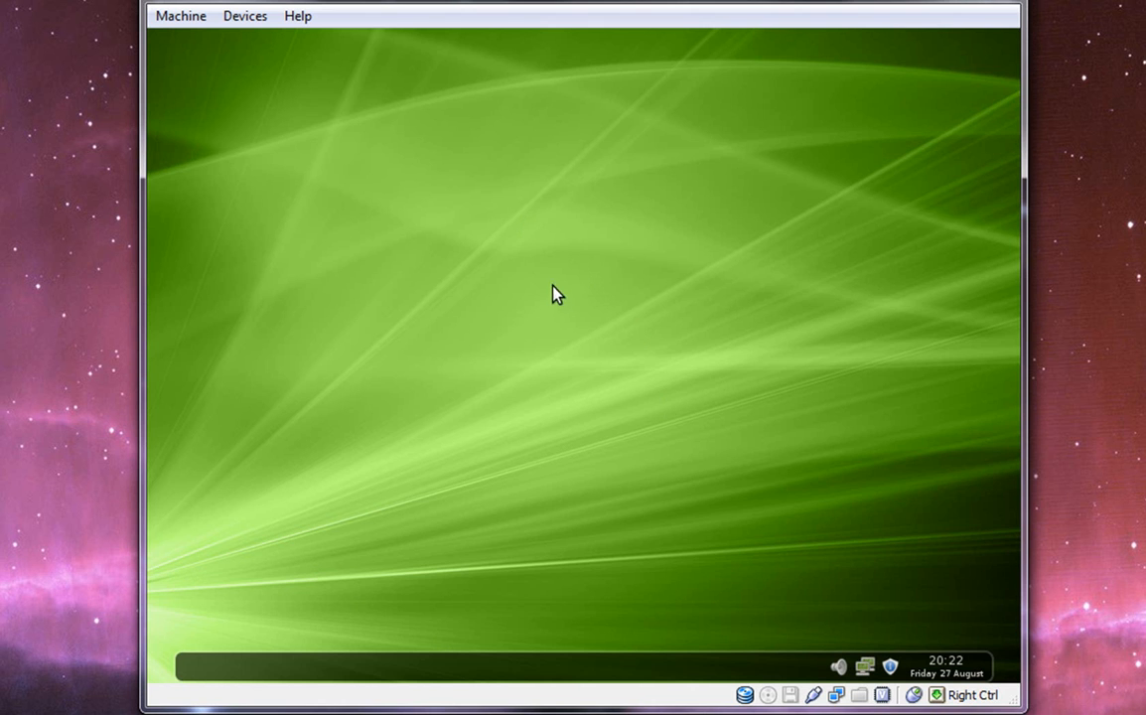
mouse_move(462, 216)
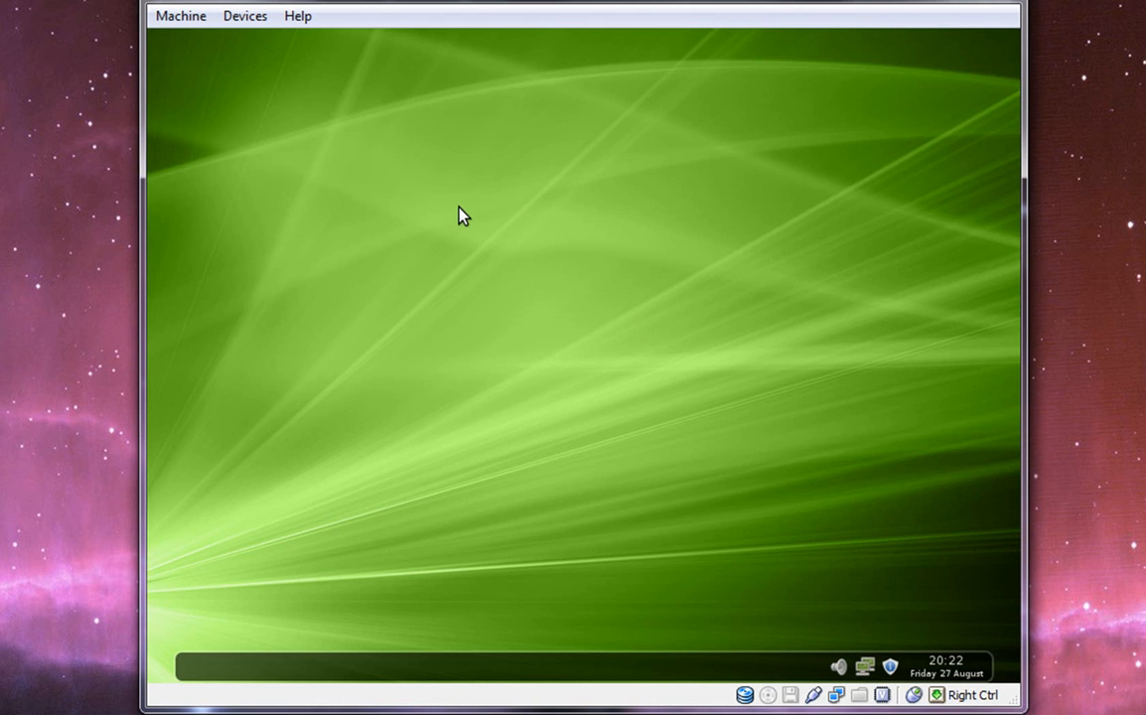
mouse_move(189, 243)
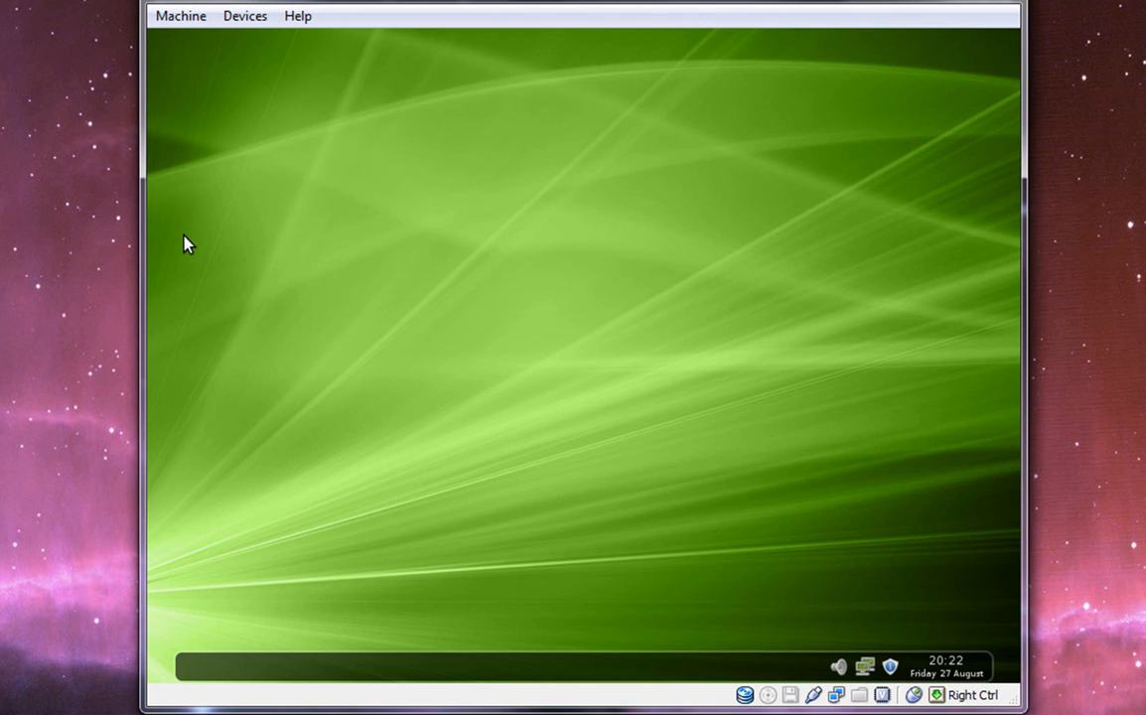
mouse_move(634, 355)
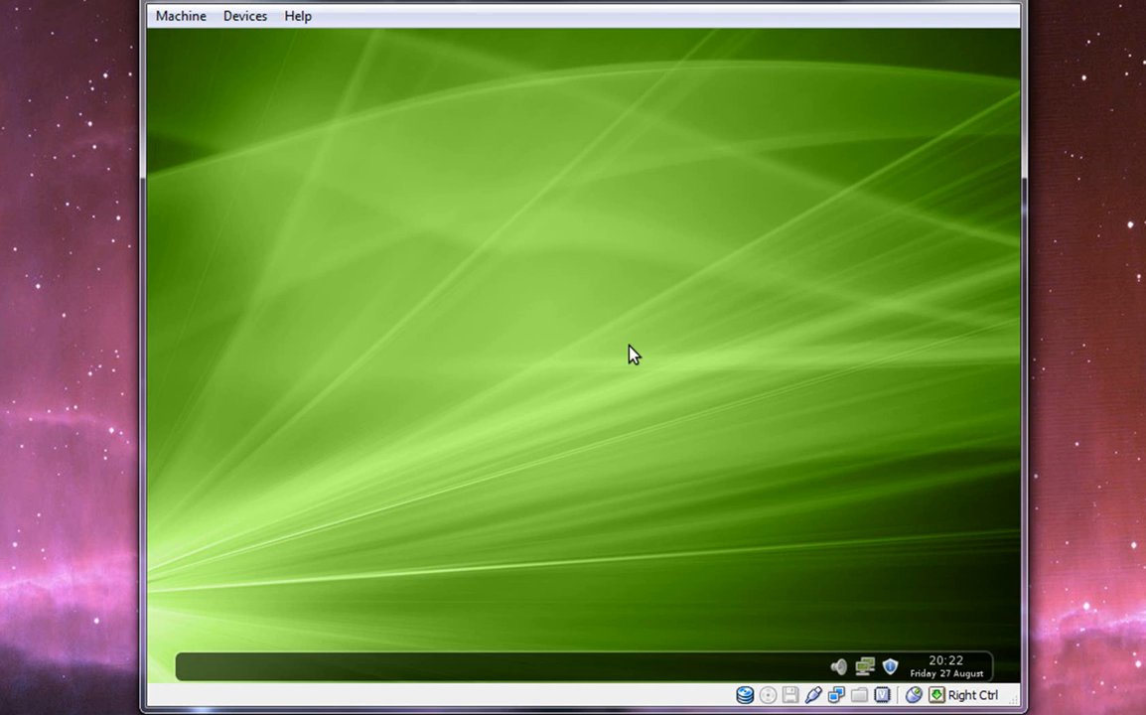
mouse_move(375, 335)
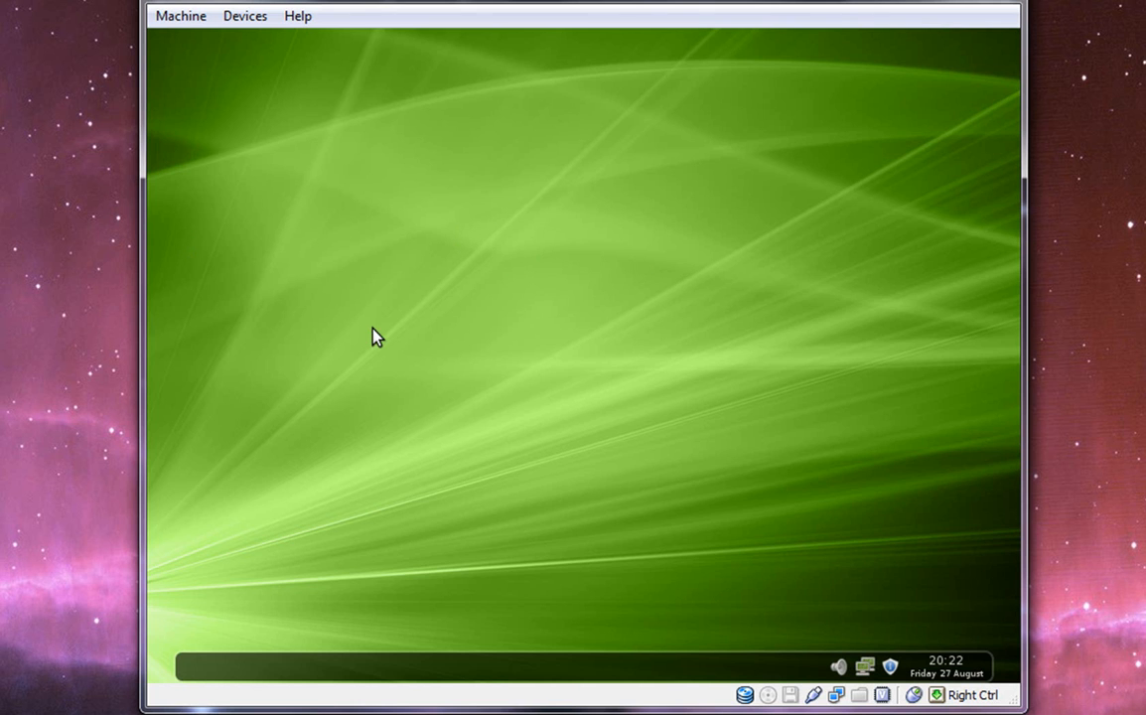
mouse_move(361, 309)
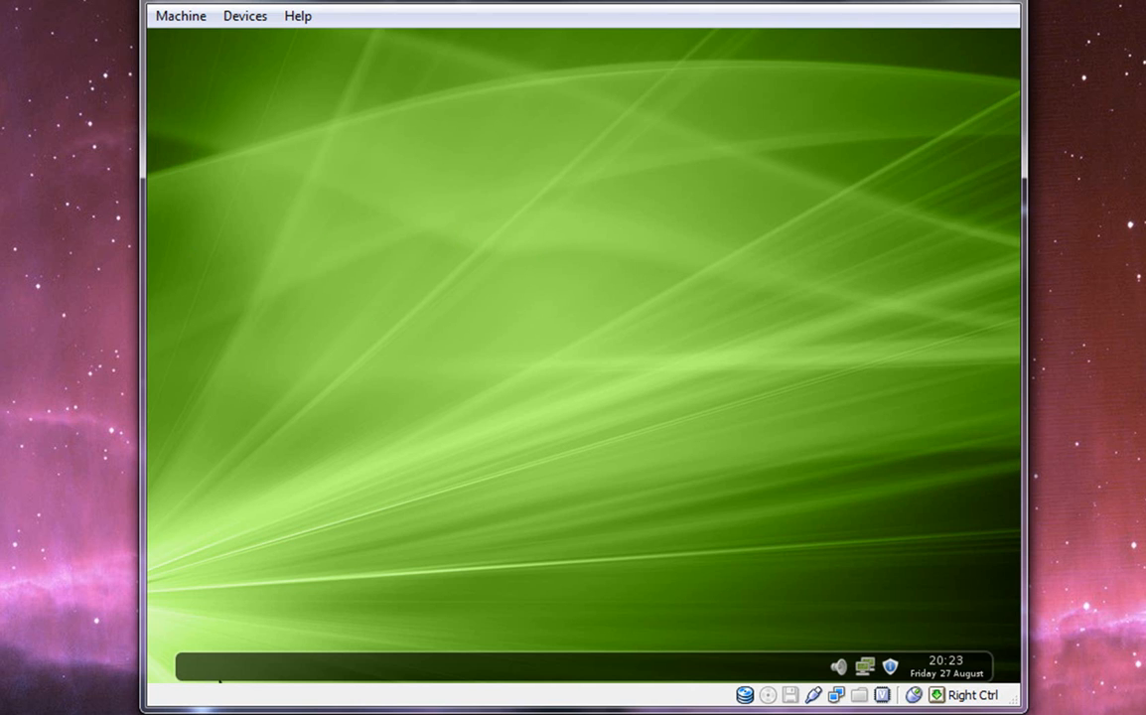
mouse_move(727, 515)
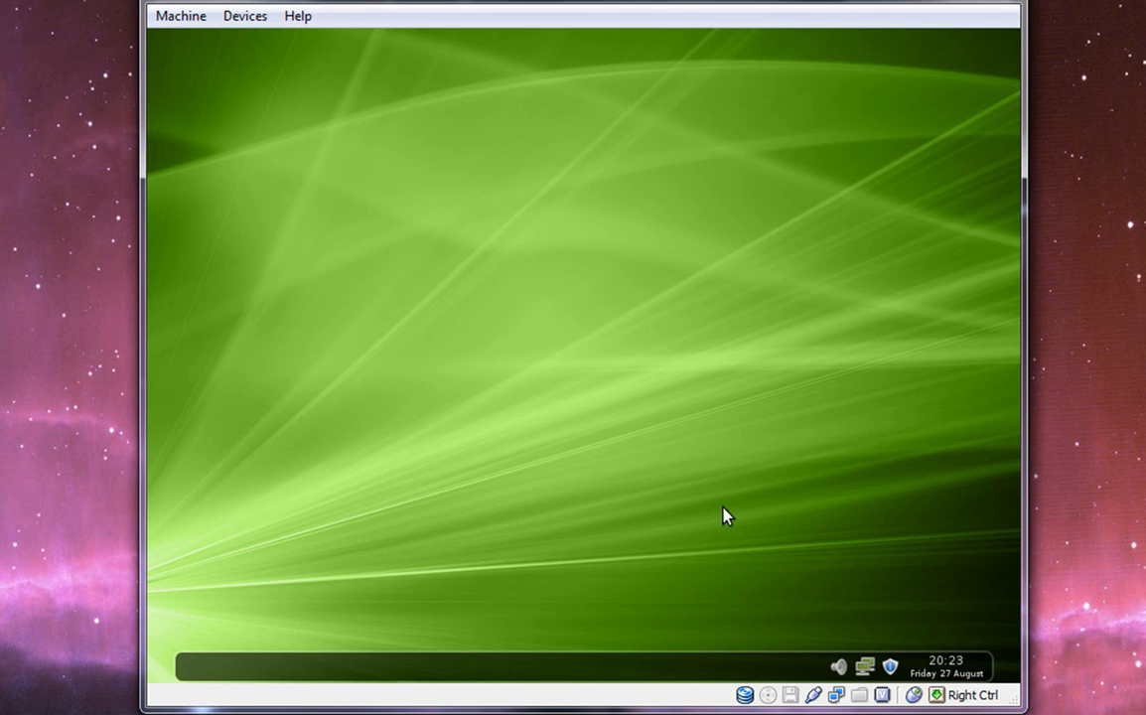
mouse_move(611, 424)
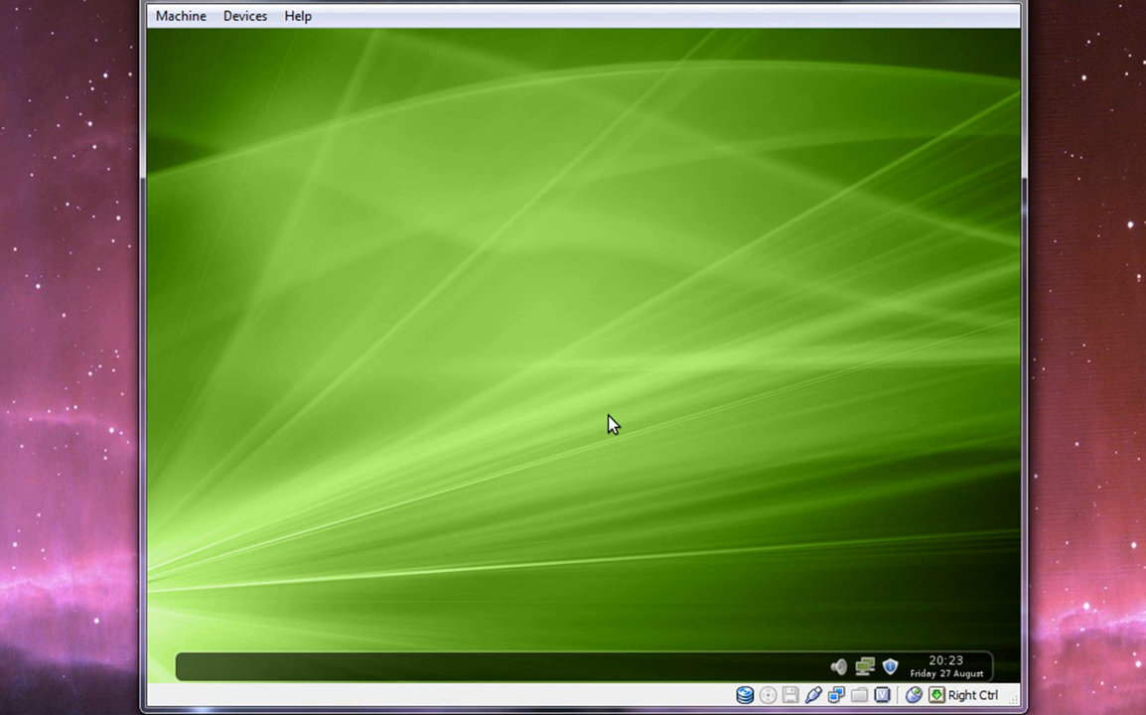
mouse_move(612, 408)
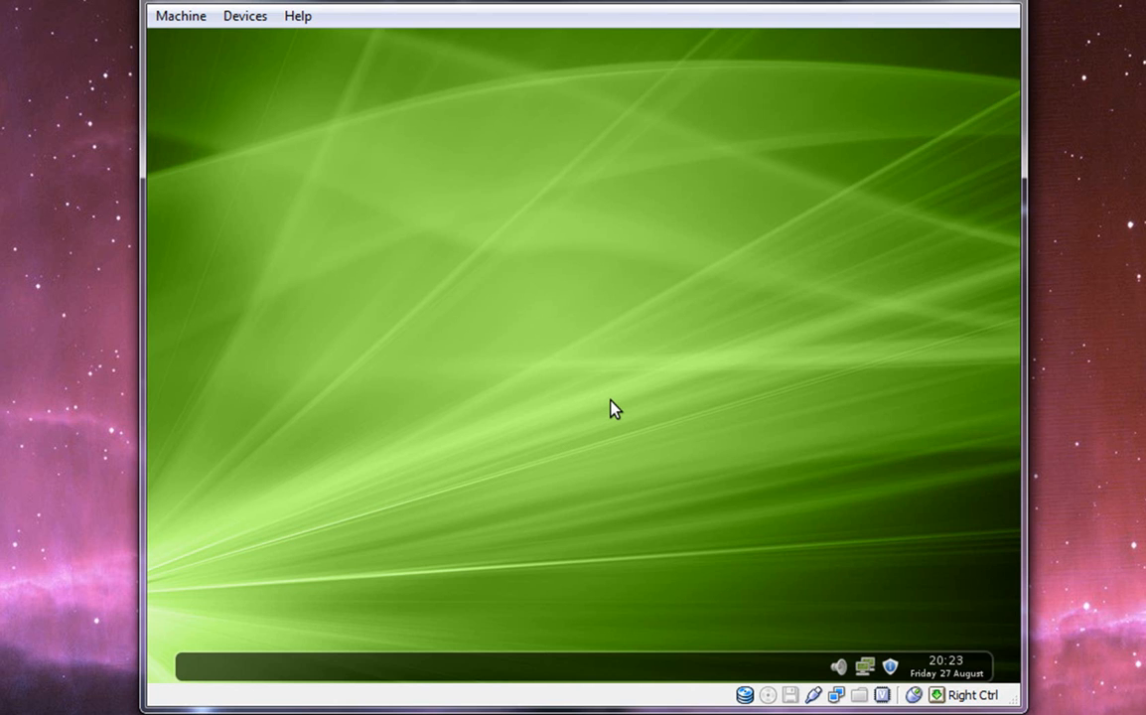
mouse_move(609, 409)
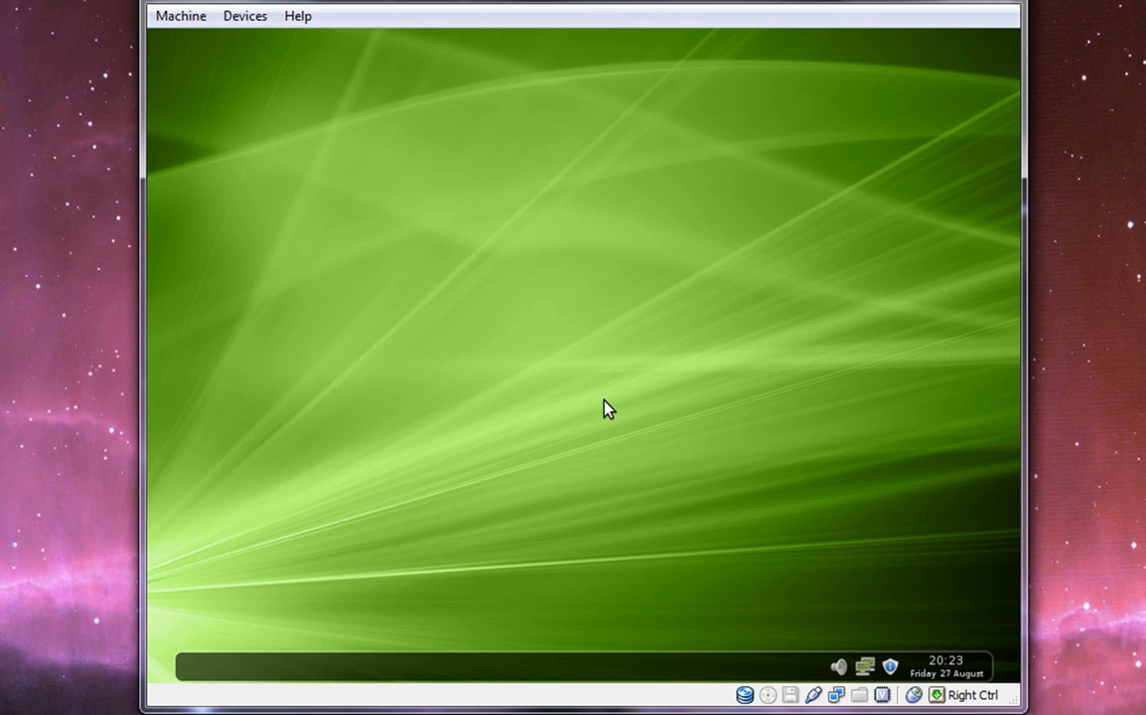
mouse_move(524, 316)
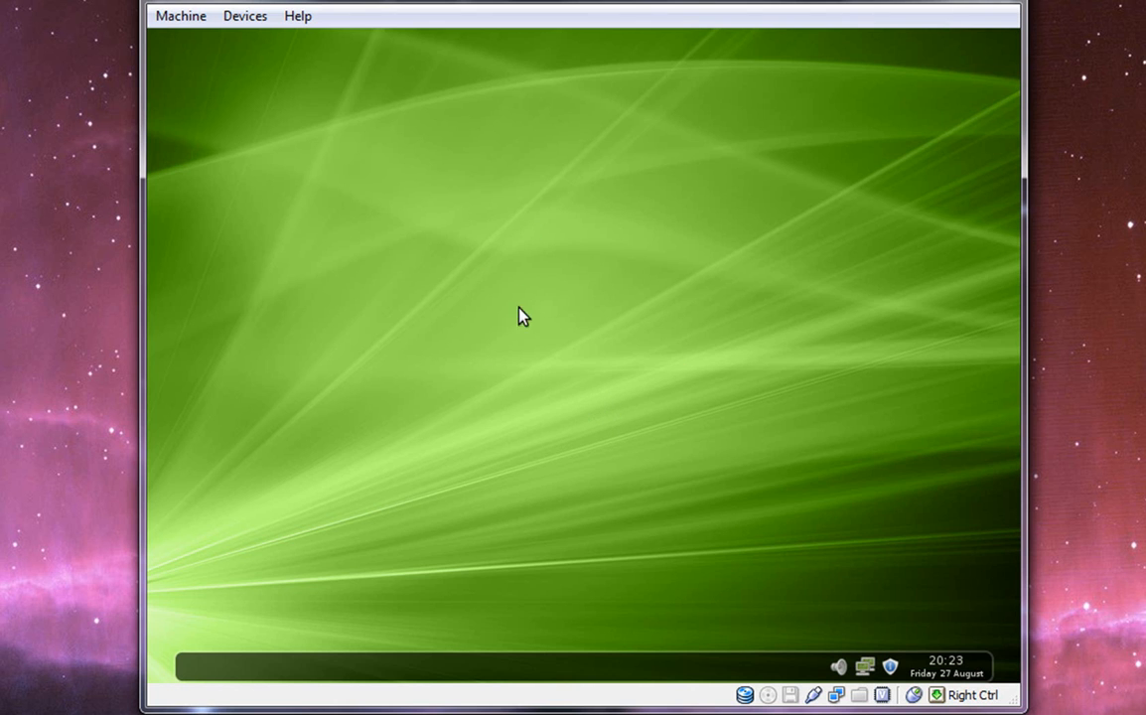
mouse_move(474, 323)
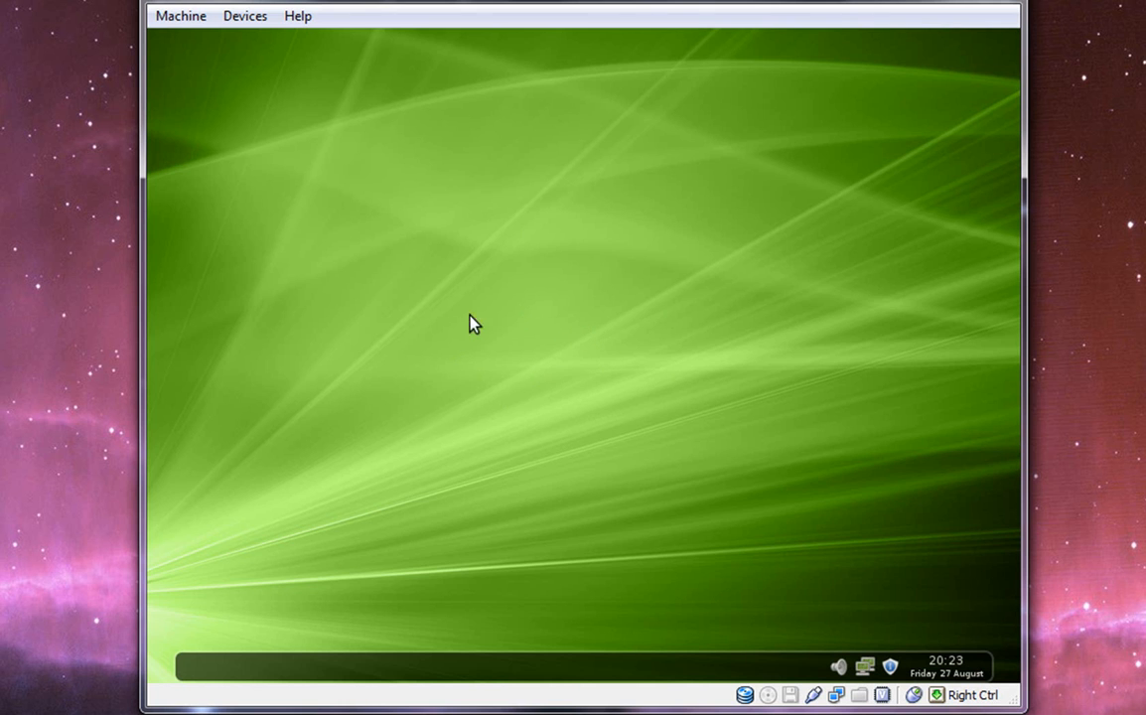
mouse_move(610, 302)
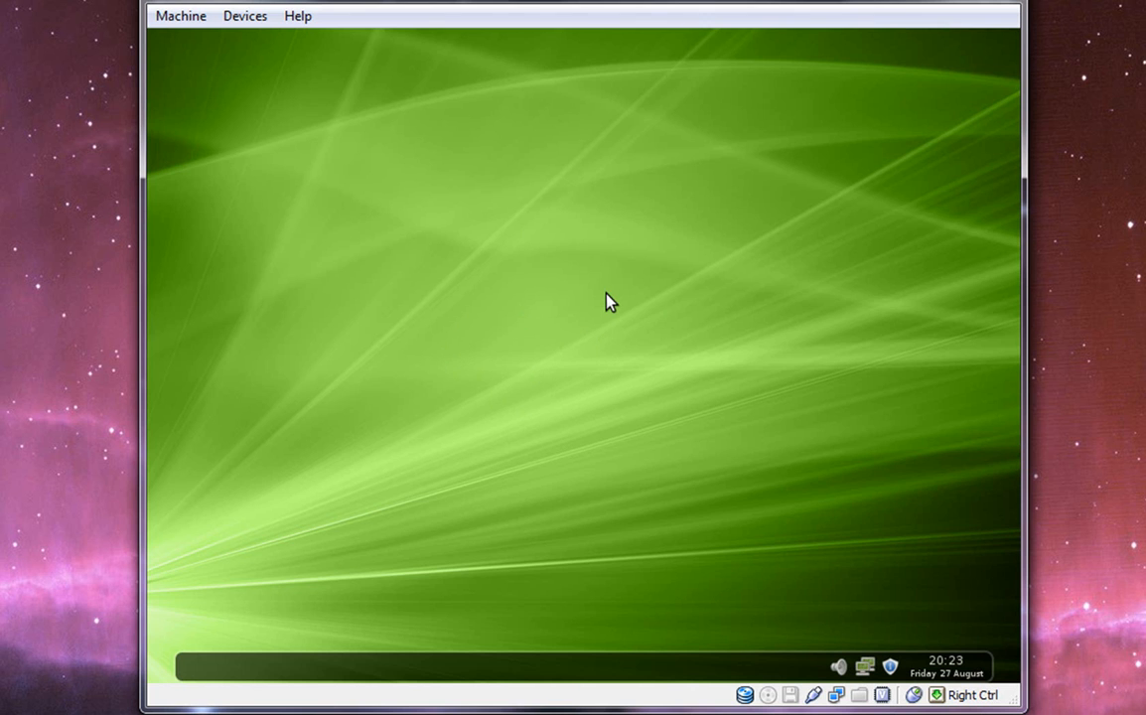
mouse_move(653, 397)
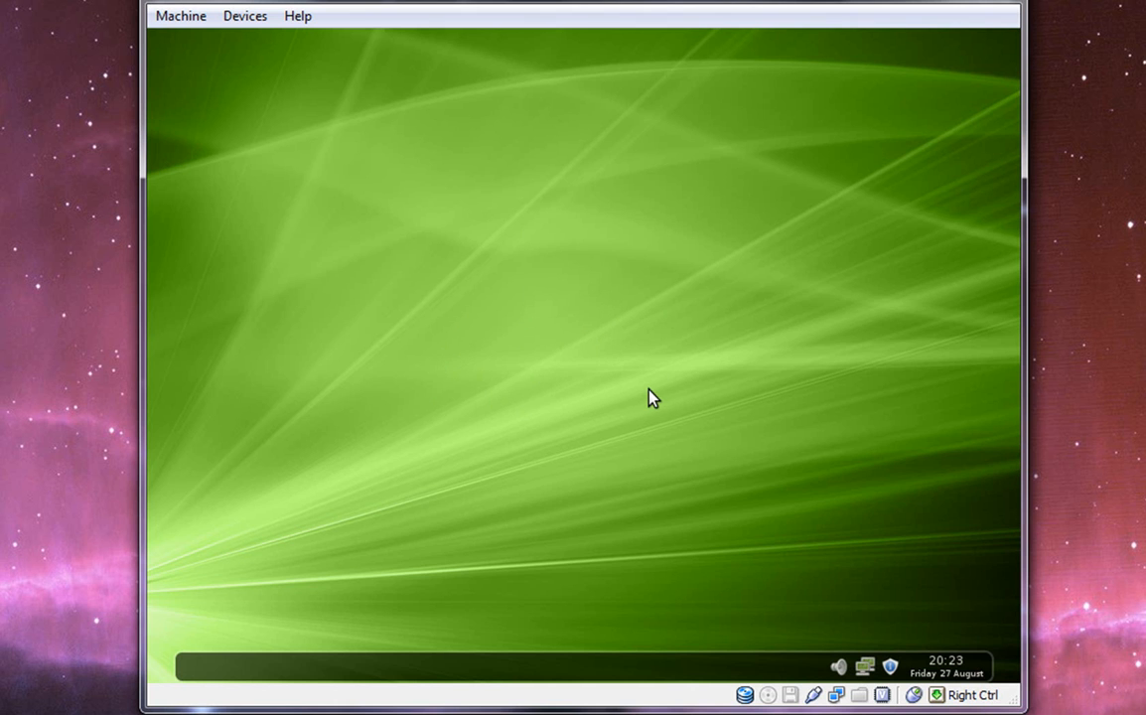
- Bring up and dismiss the desktop application menu, then open the System tools category
left_click(744, 694)
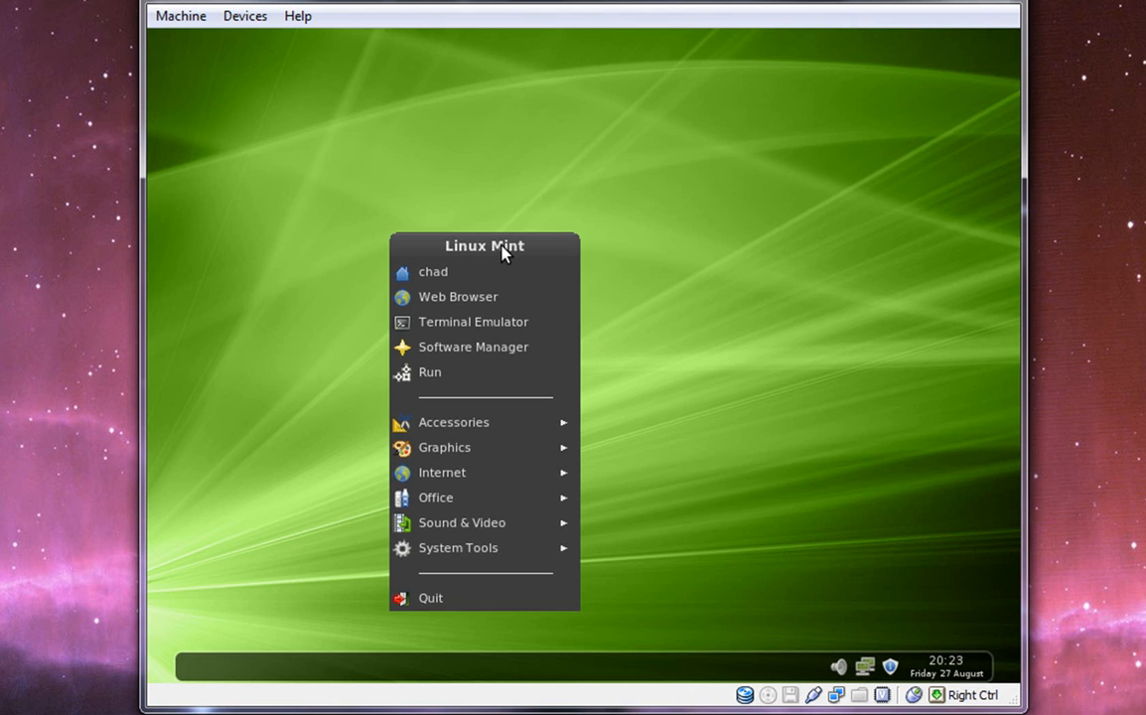
mouse_move(453, 422)
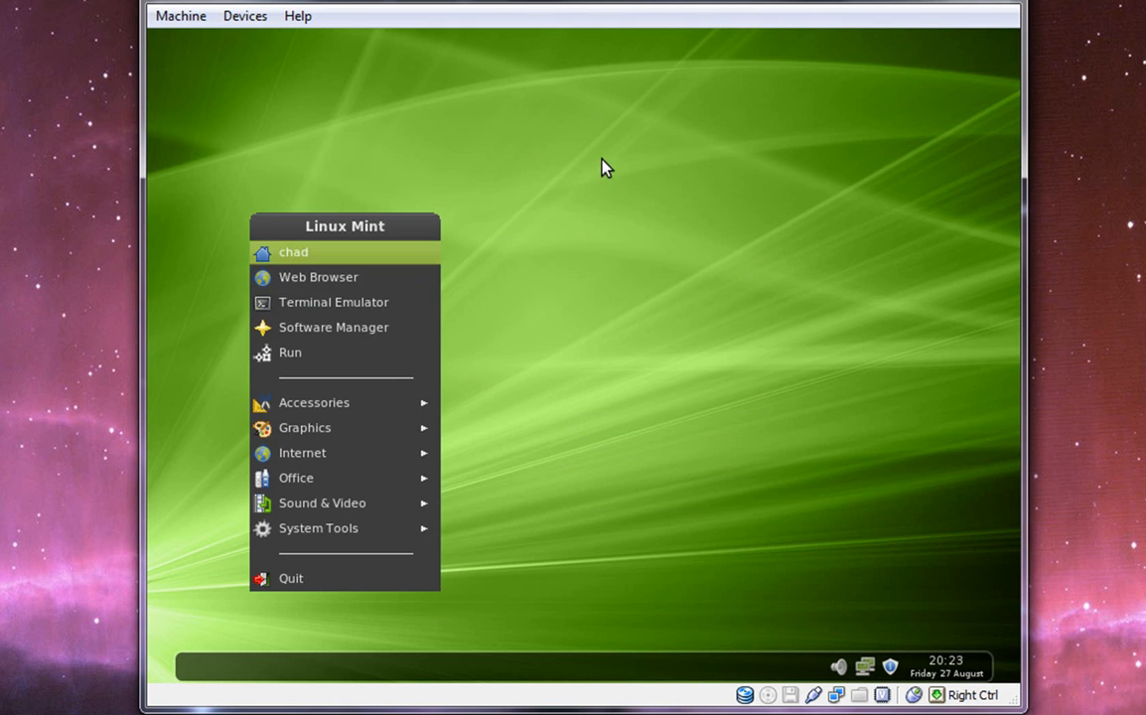
left_click(343, 219)
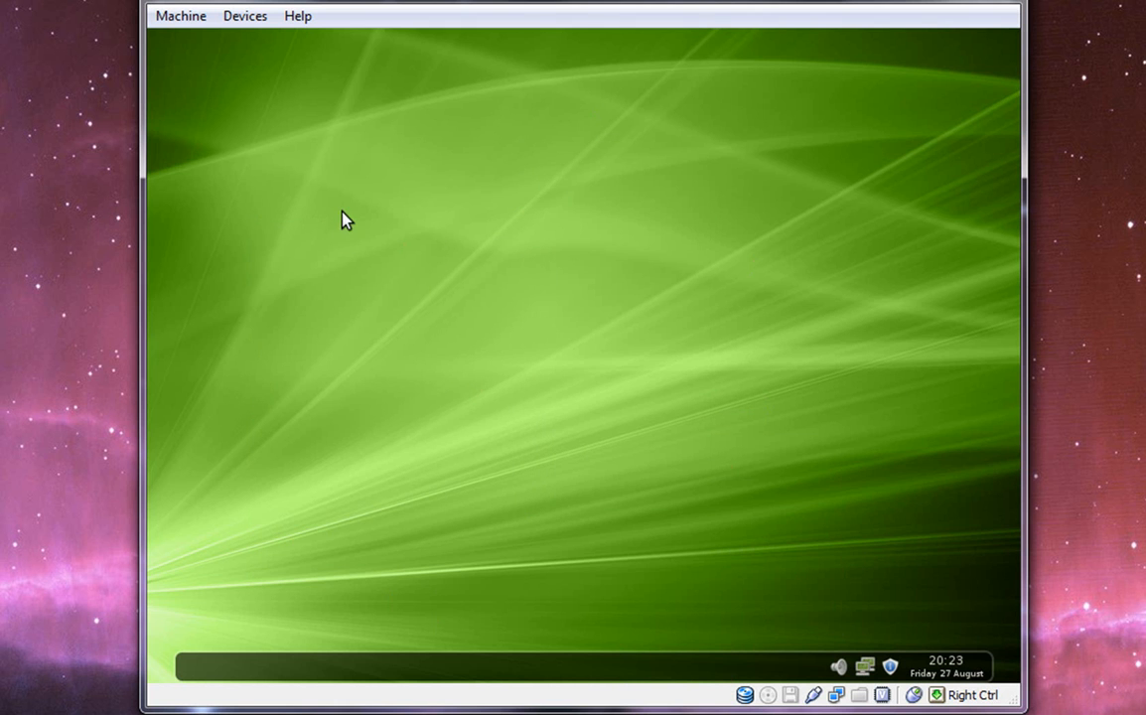
mouse_move(278, 678)
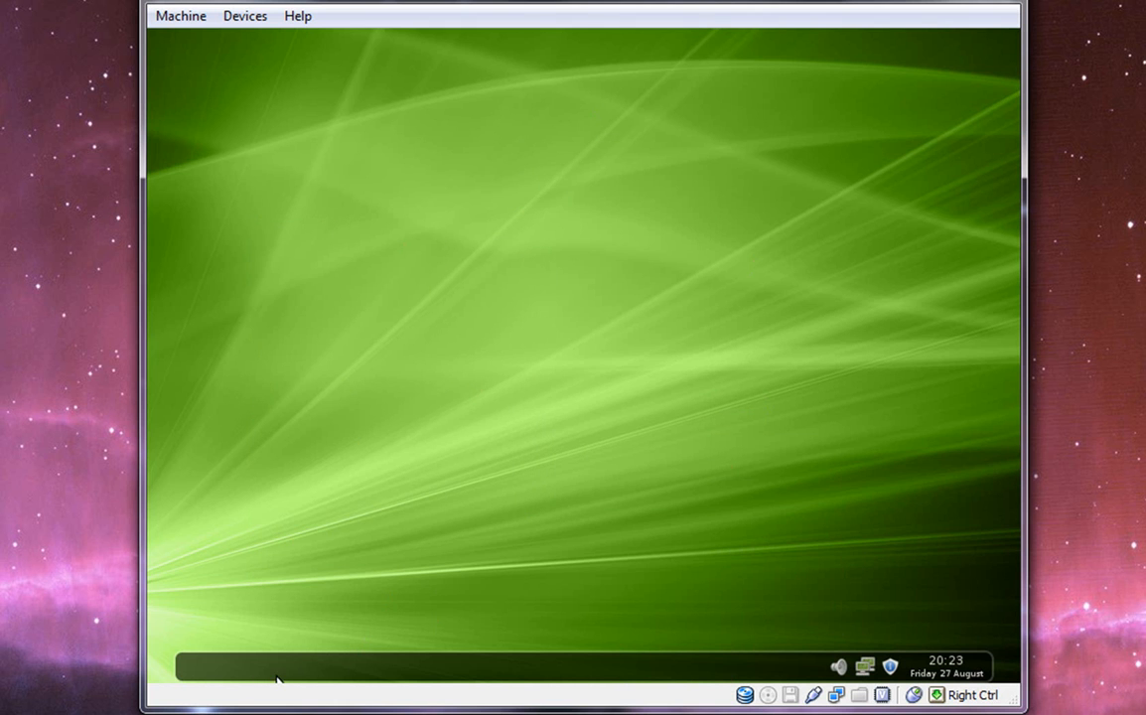
mouse_move(746, 680)
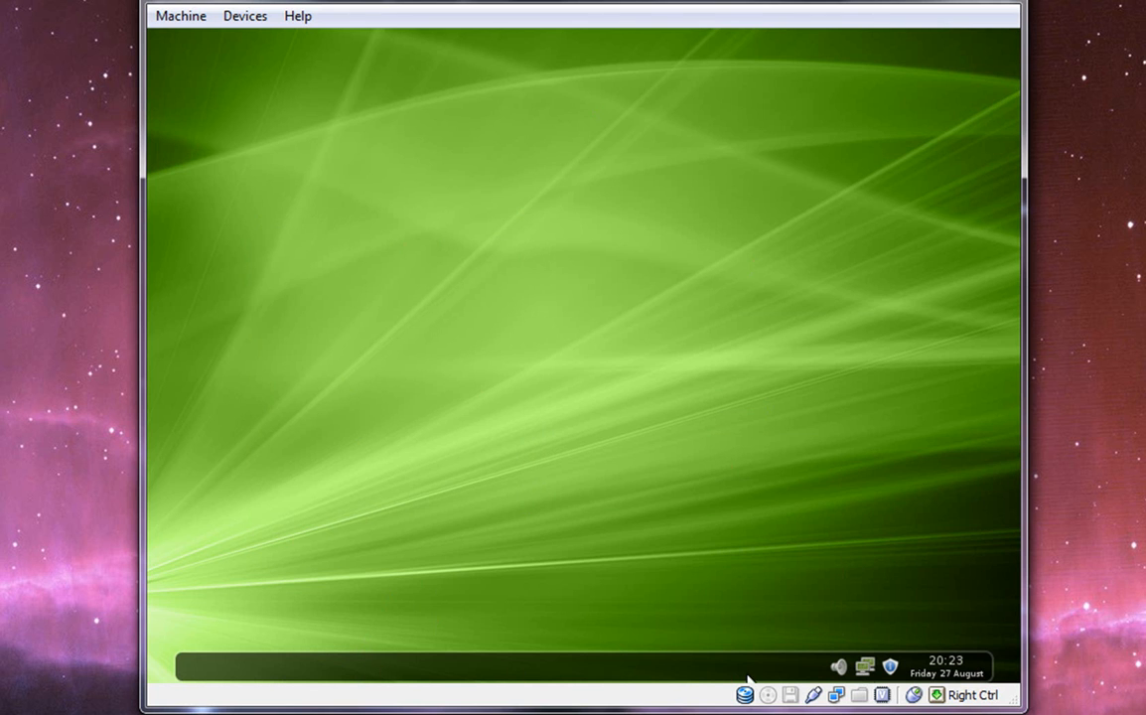
mouse_move(448, 664)
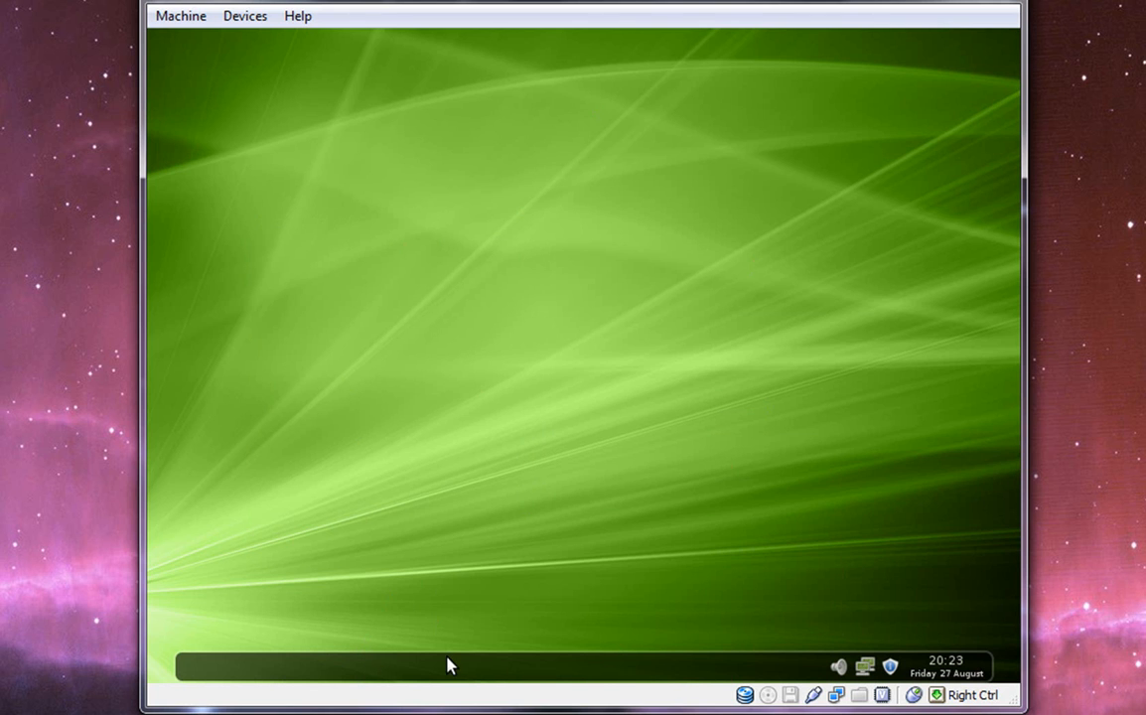
mouse_move(447, 524)
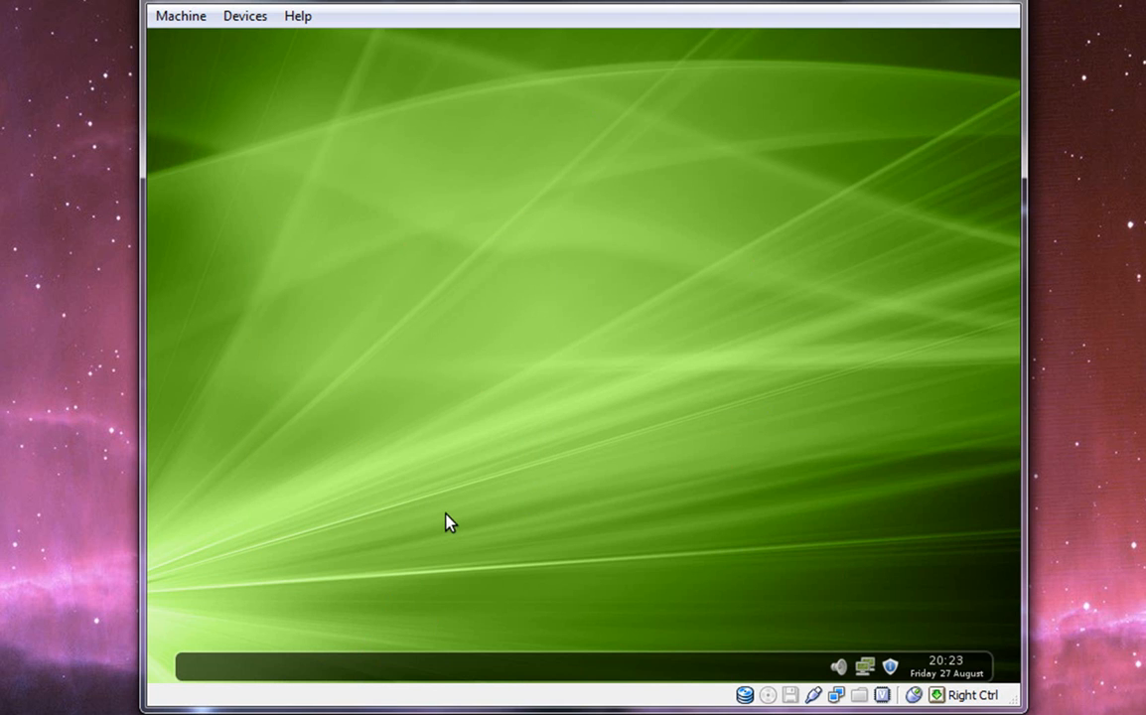
mouse_move(459, 529)
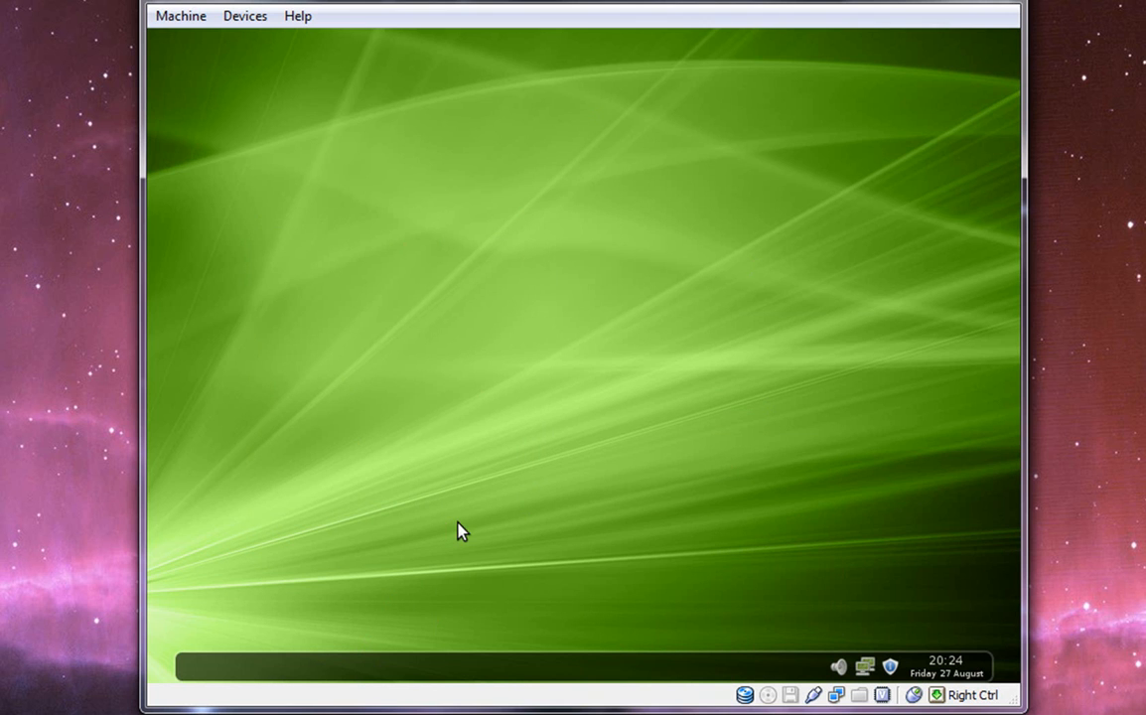
mouse_move(487, 514)
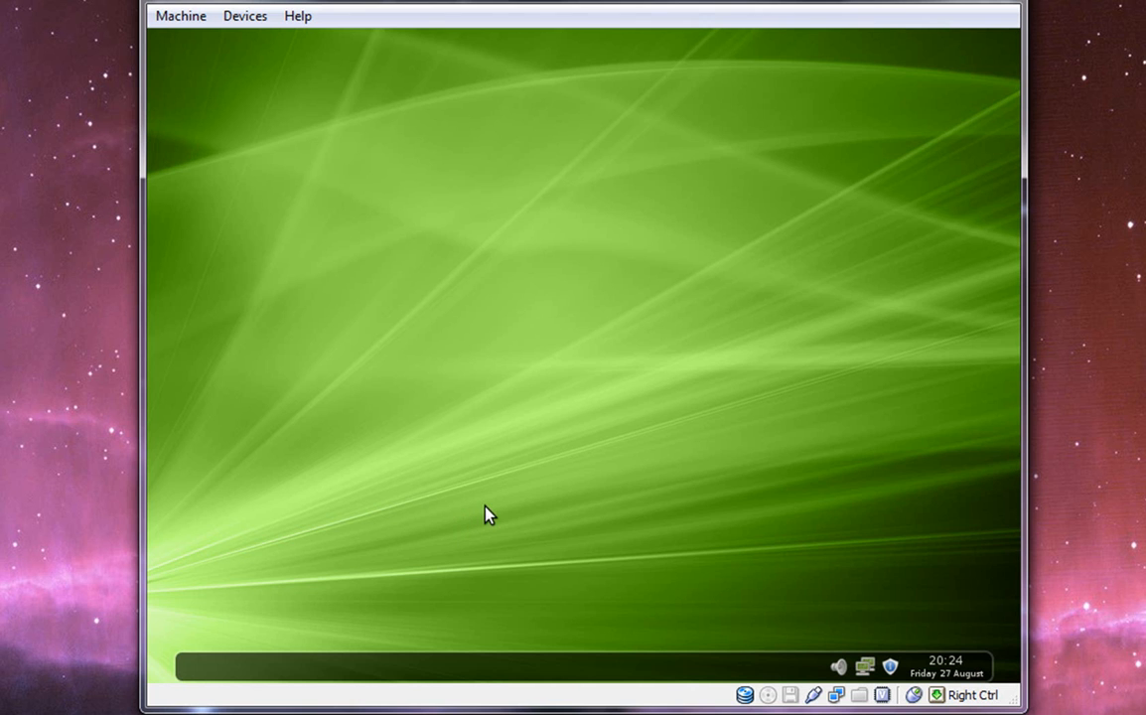
mouse_move(496, 508)
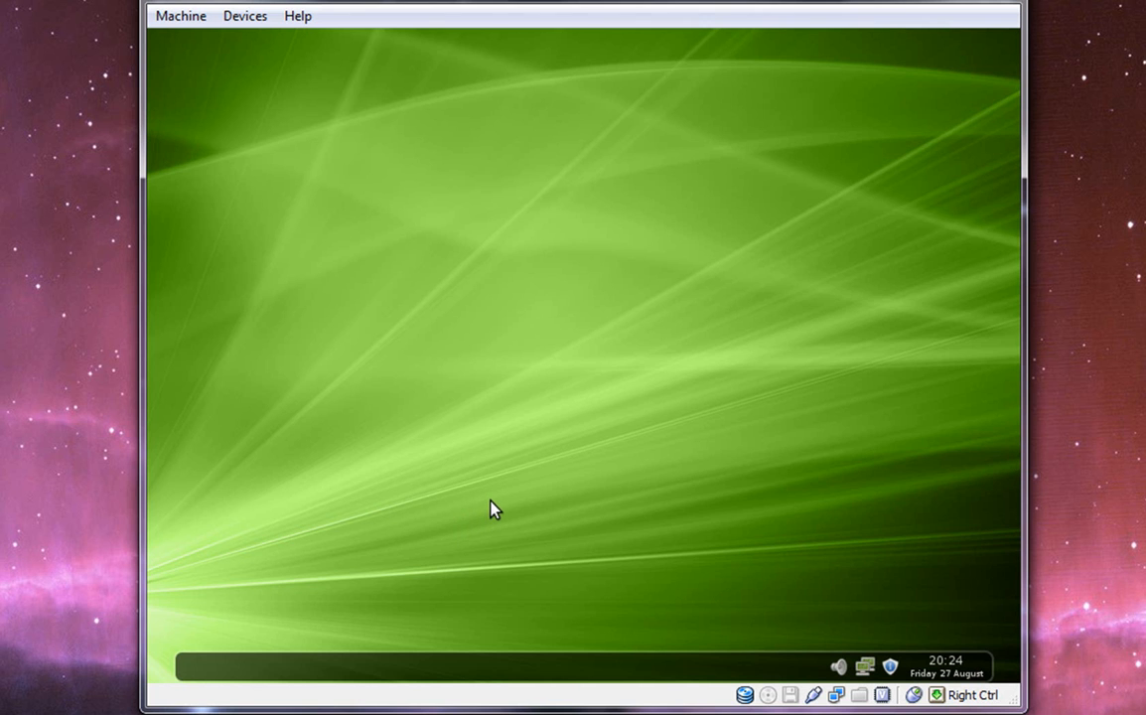
mouse_move(500, 502)
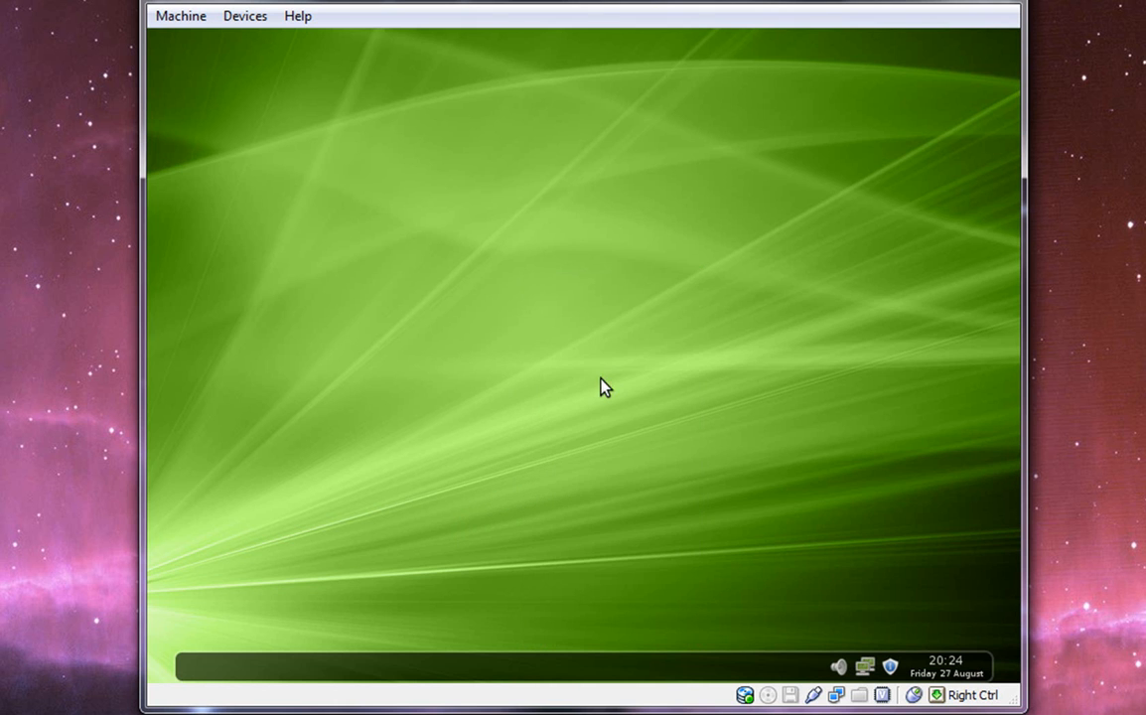
mouse_move(606, 355)
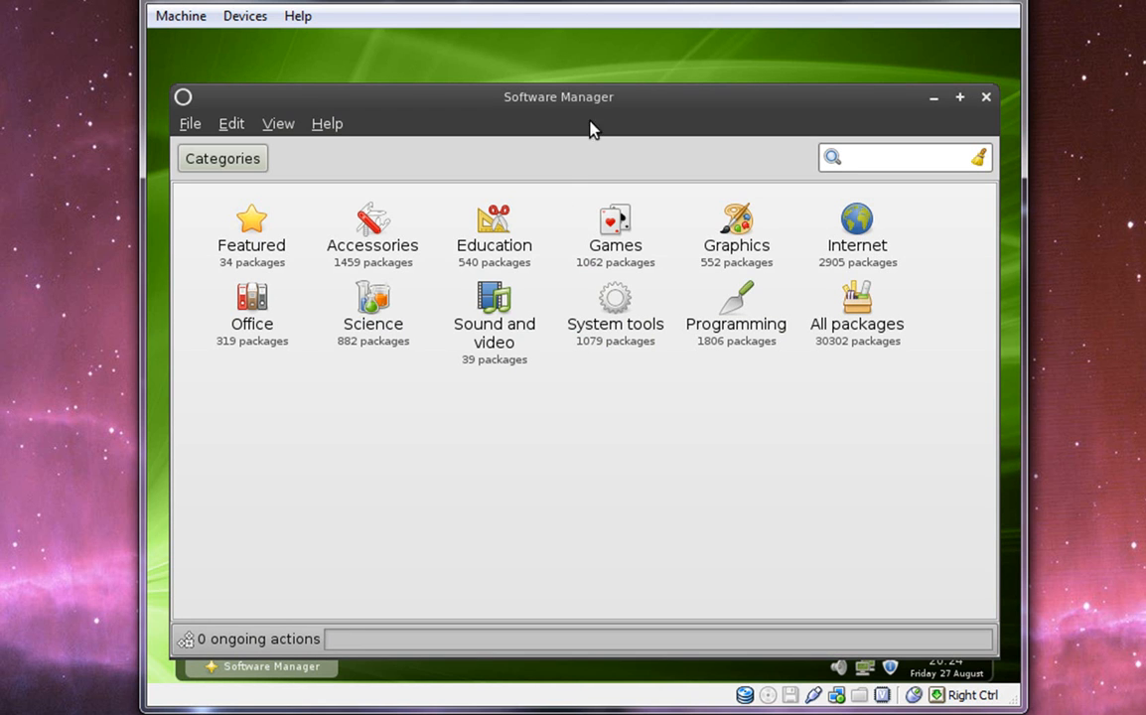
mouse_move(609, 113)
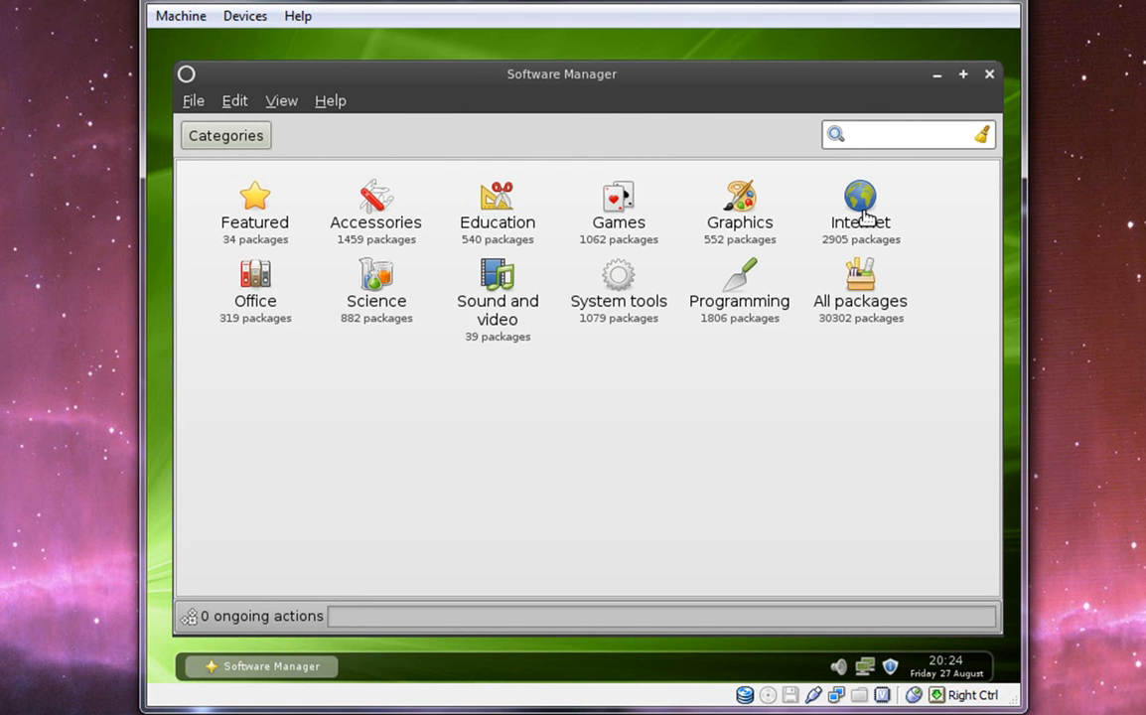
mouse_move(417, 375)
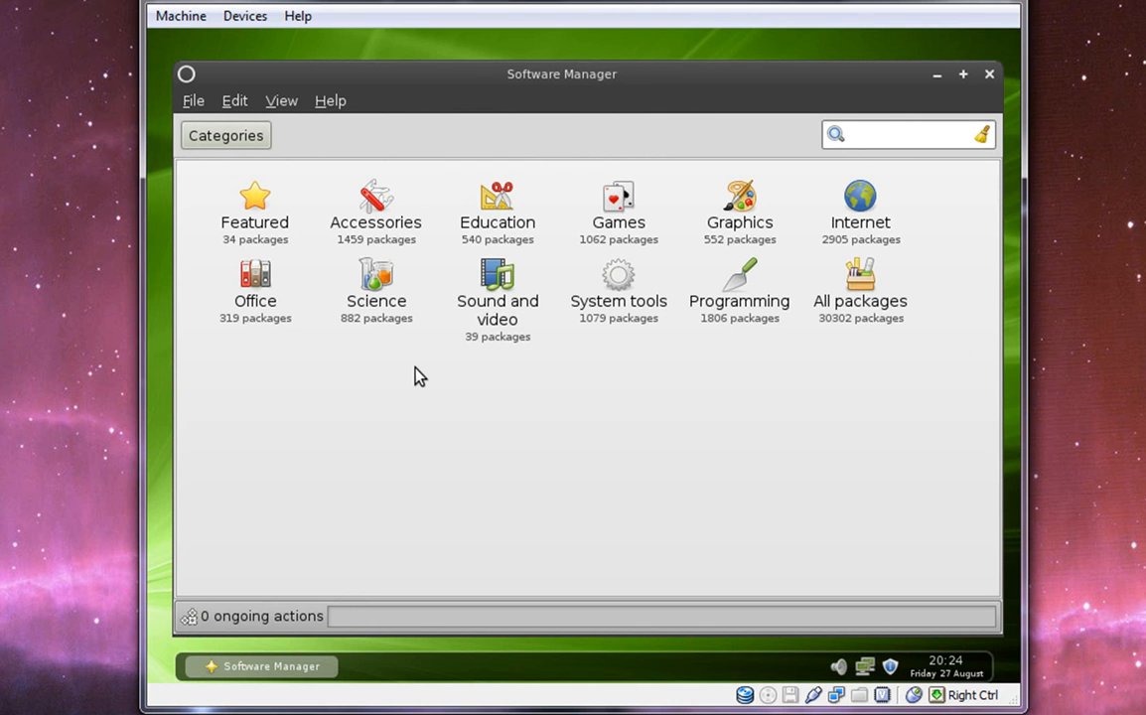
mouse_move(800, 277)
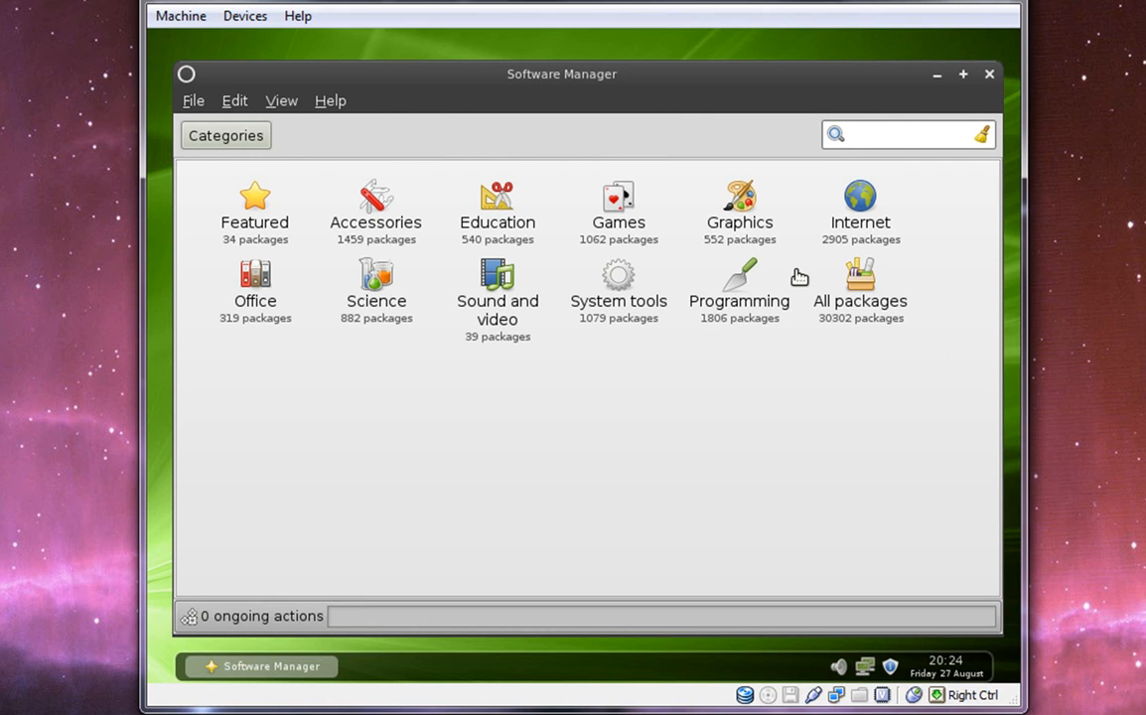
mouse_move(798, 276)
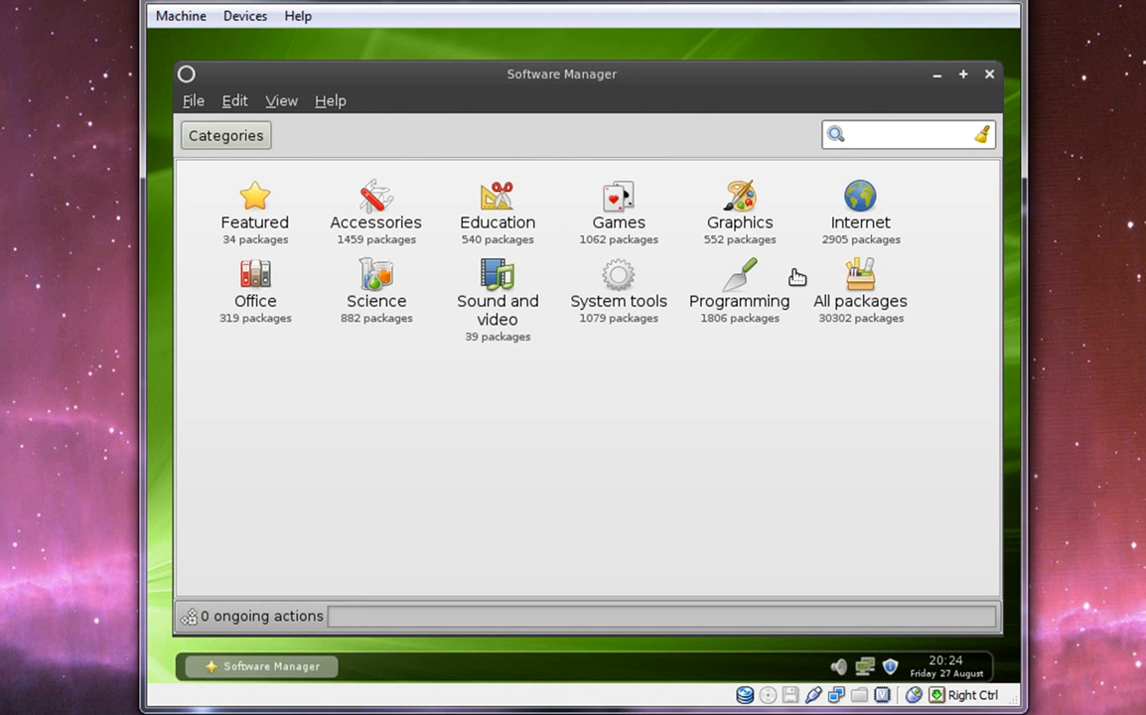
mouse_move(788, 277)
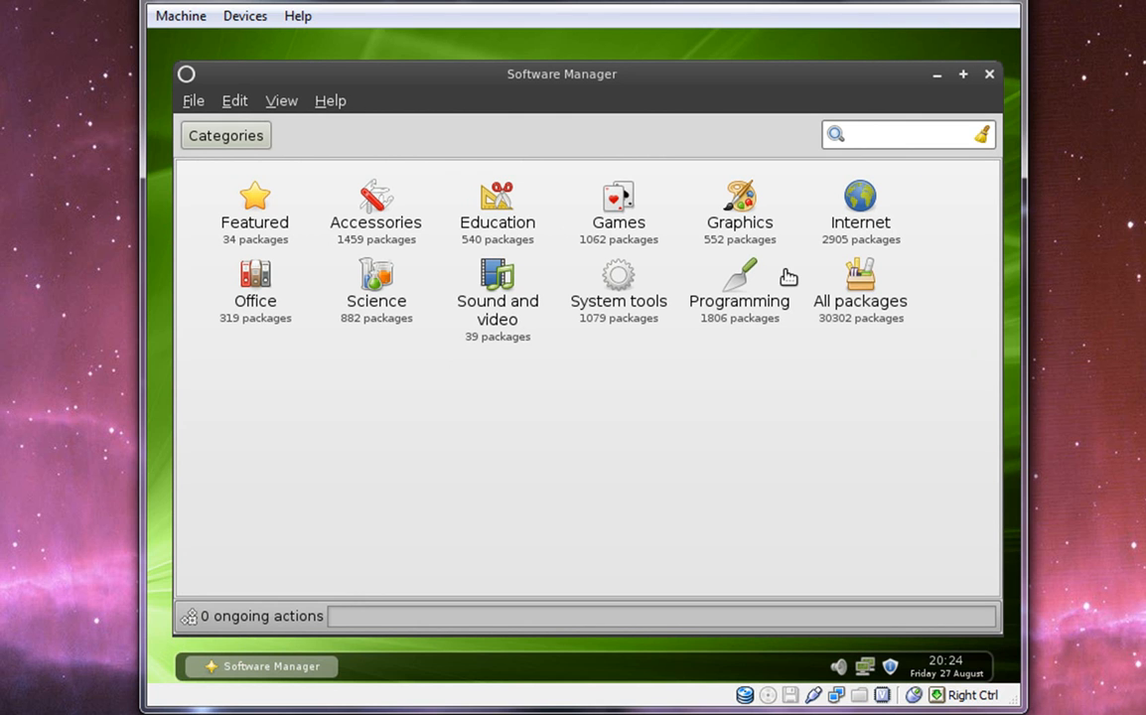
mouse_move(196, 213)
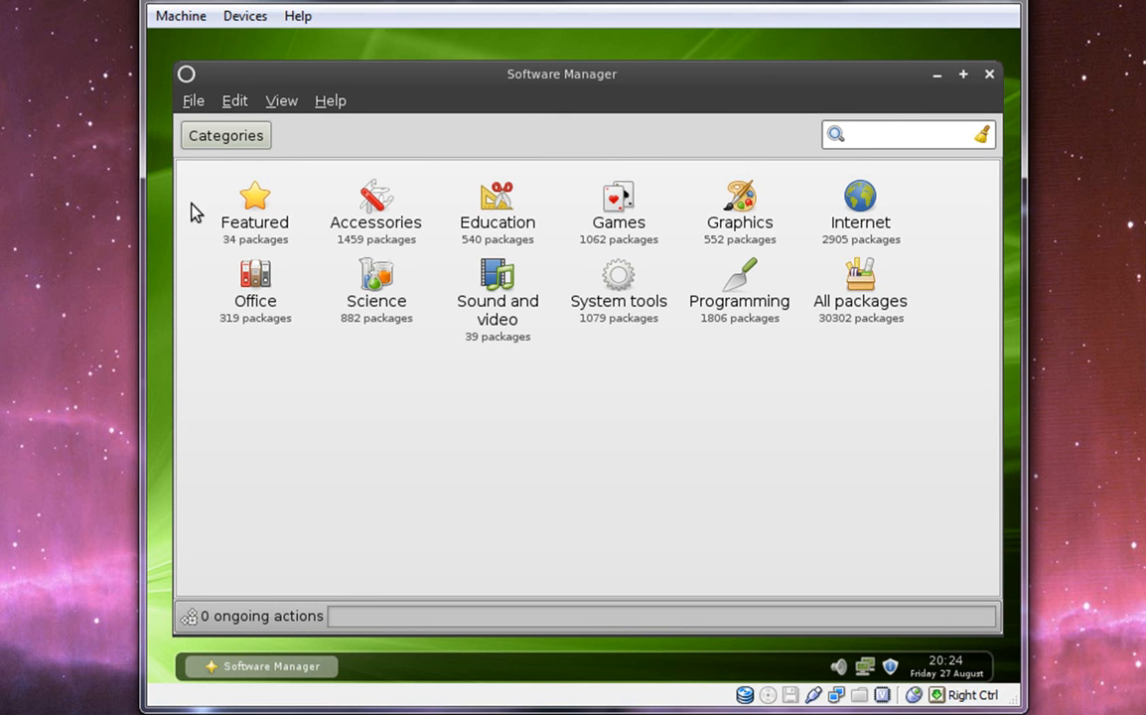
mouse_move(372, 384)
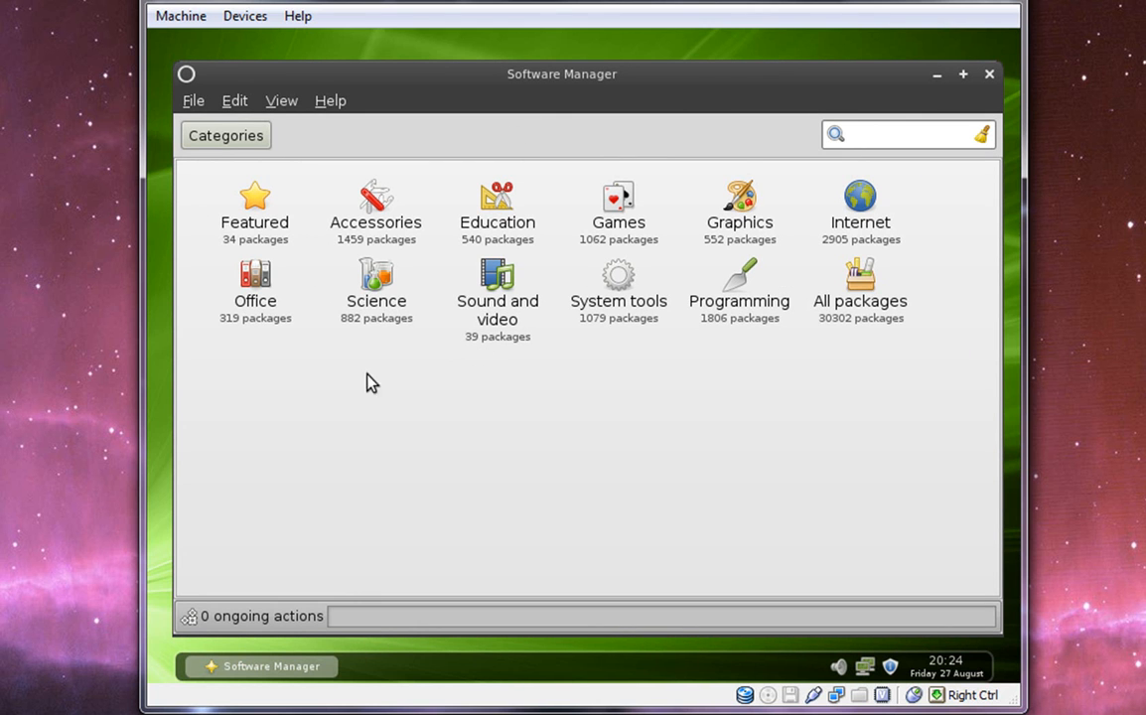
mouse_move(636, 293)
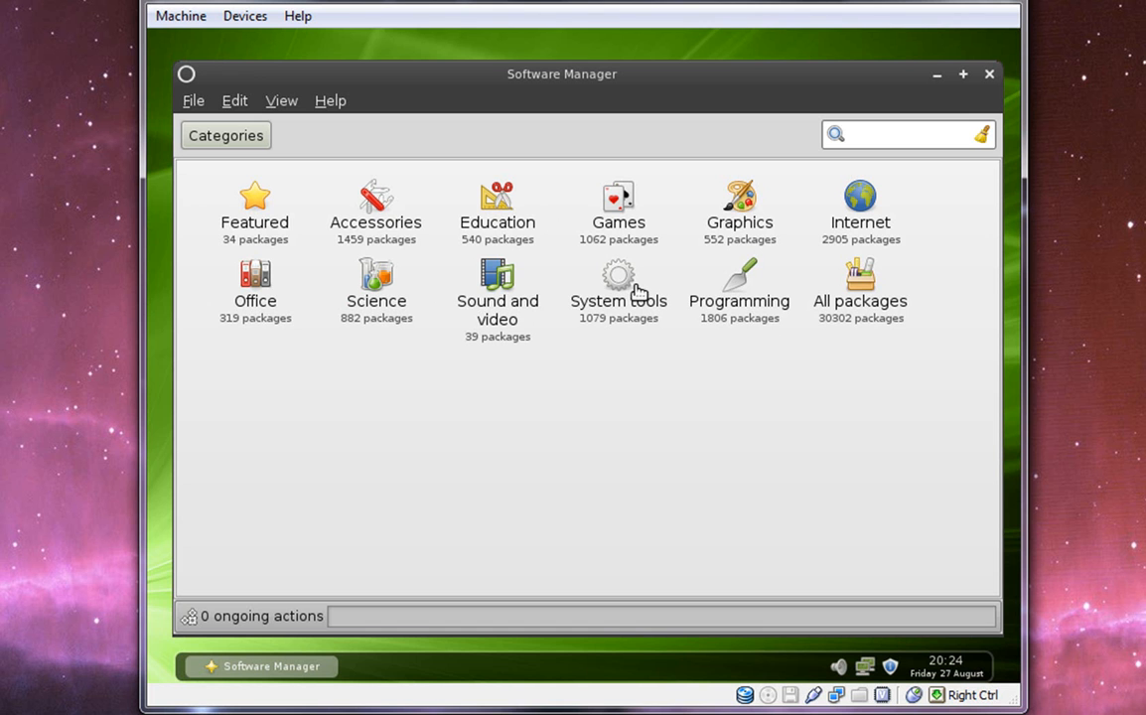
left_click(619, 288)
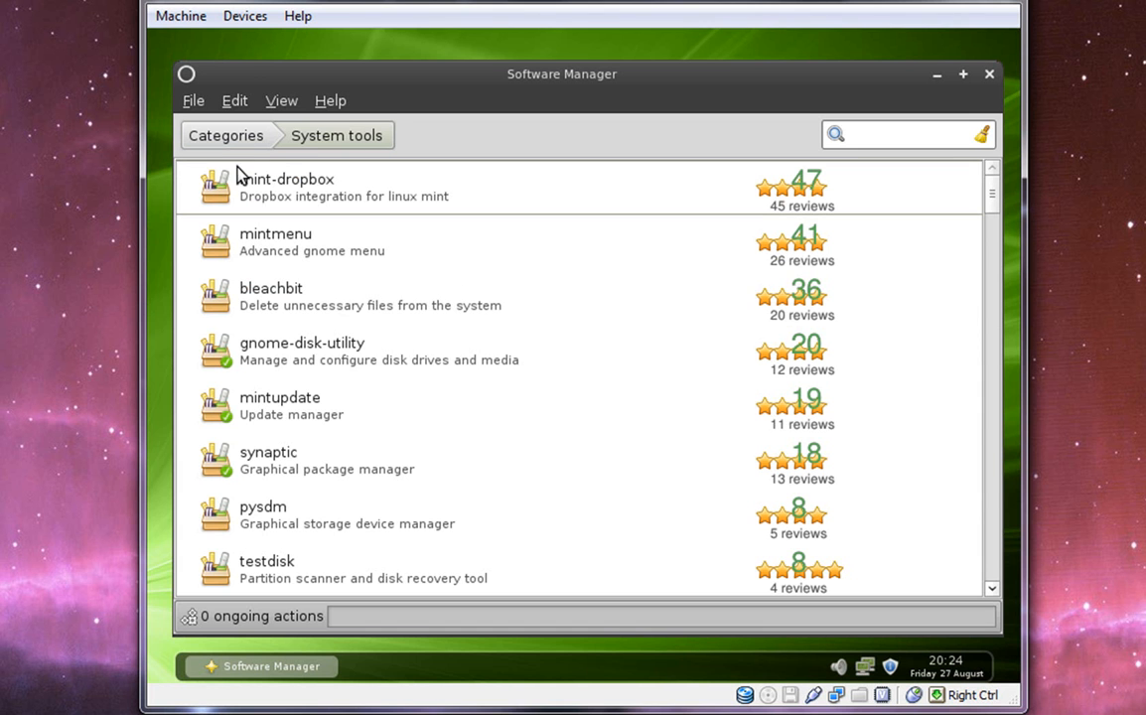
mouse_move(780, 210)
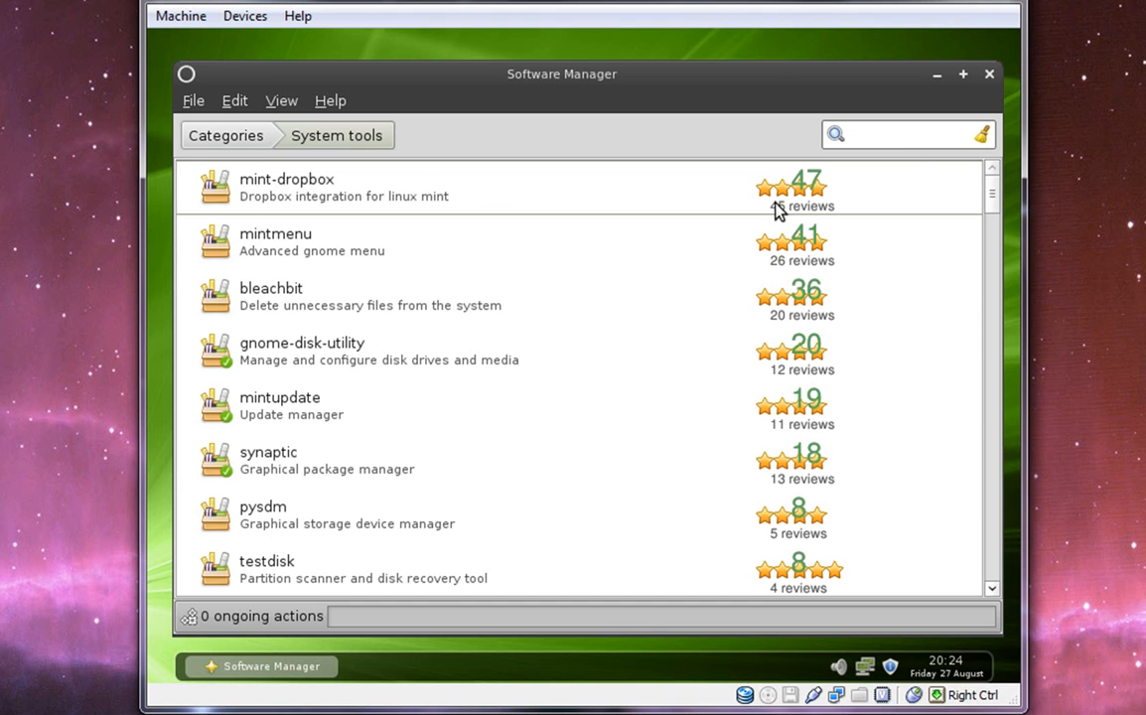
- Open the mint-dropbox package, scroll through its reviews, and start writing a review
left_click(287, 186)
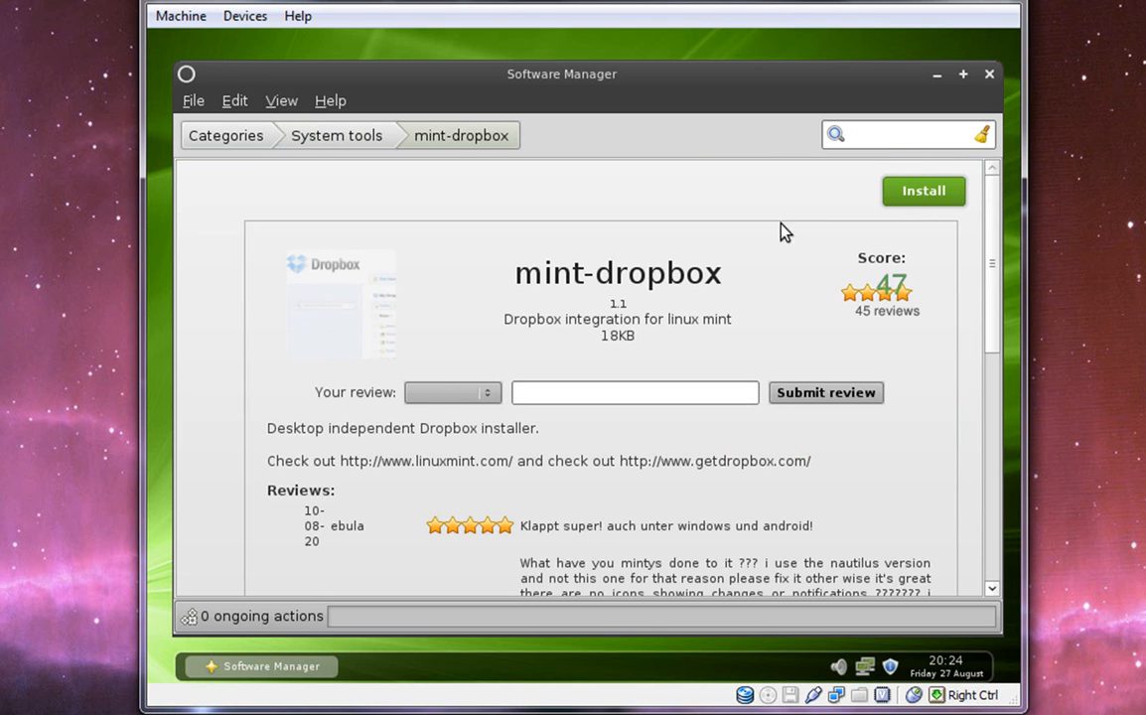
scroll("down", 3)
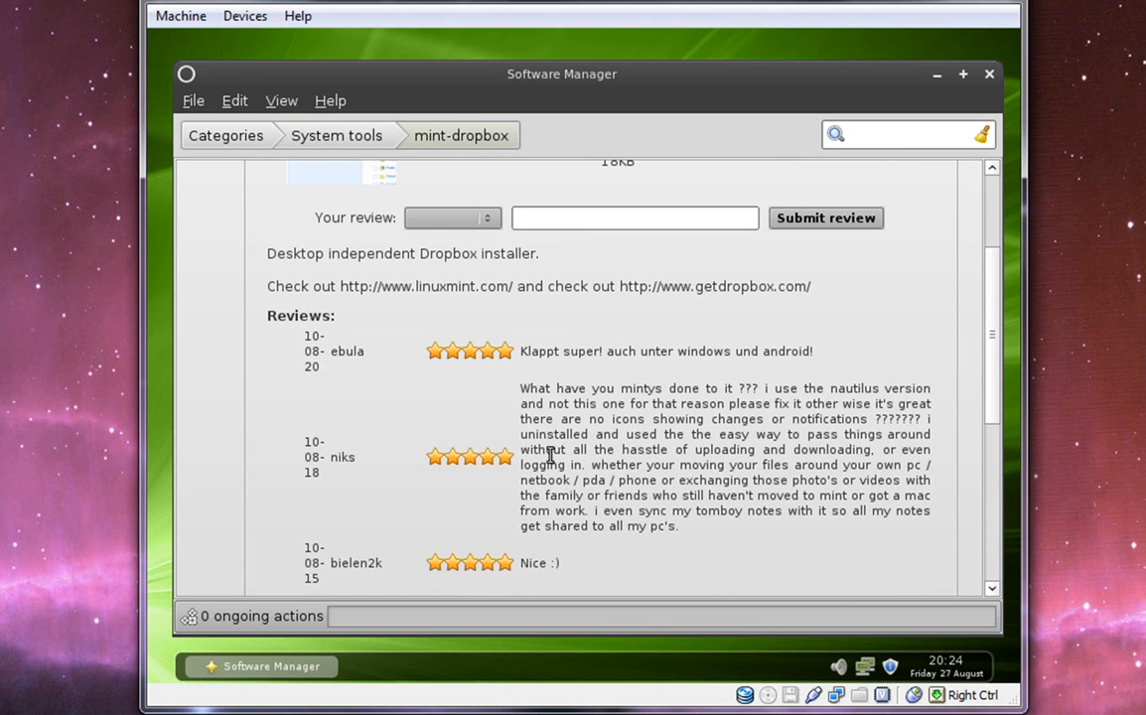
scroll("down", 3)
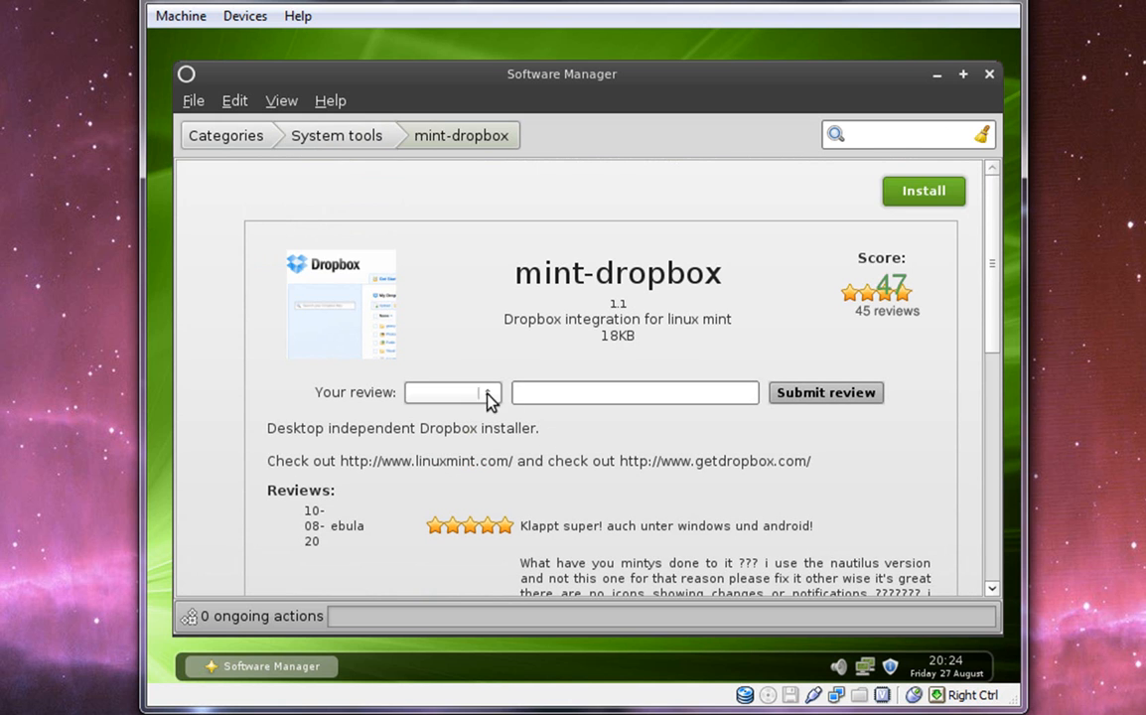
left_click(635, 392)
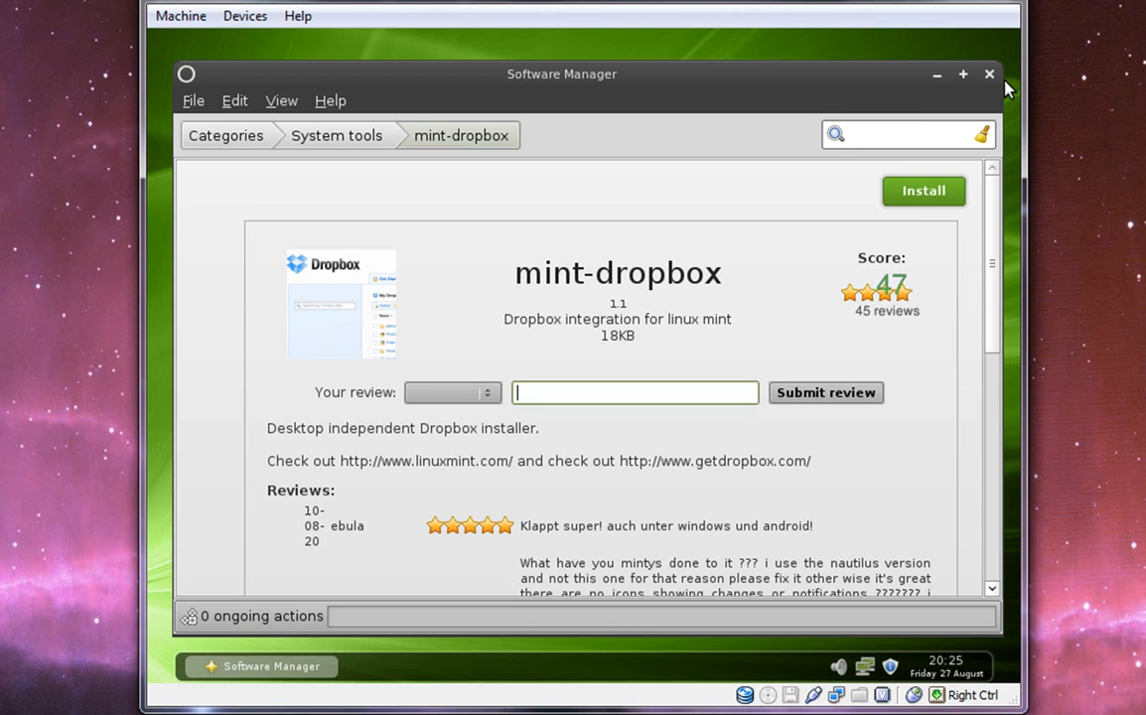
- Close the Software Manager window with its X button
left_click(989, 74)
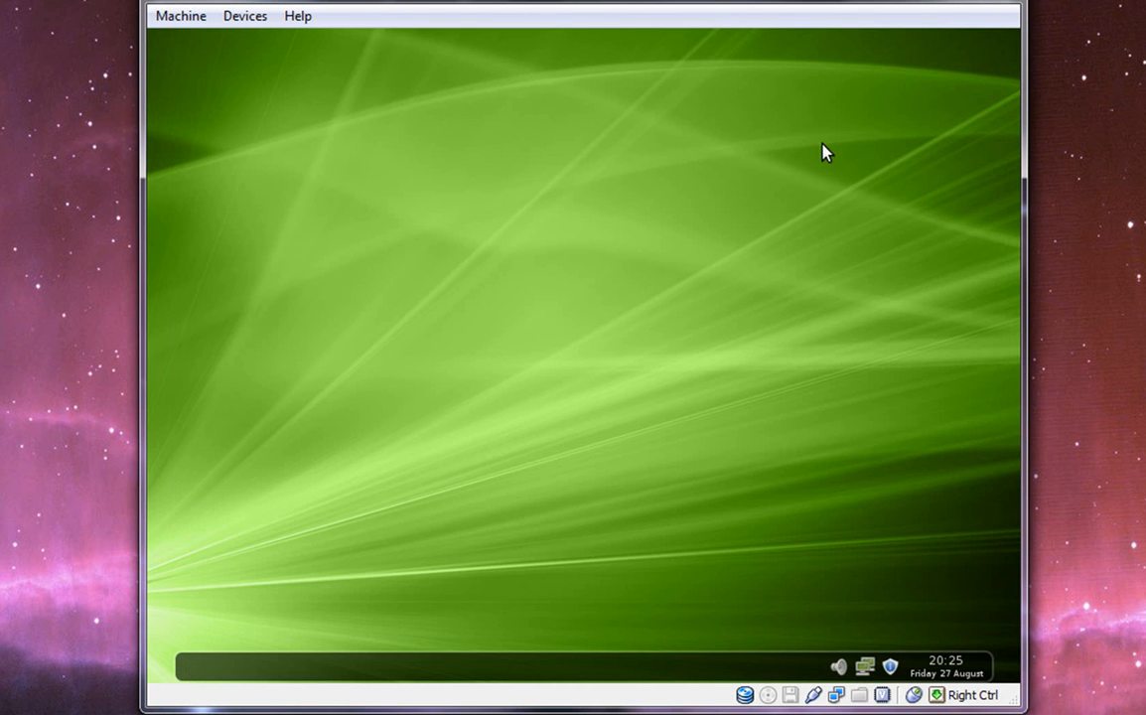
mouse_move(815, 151)
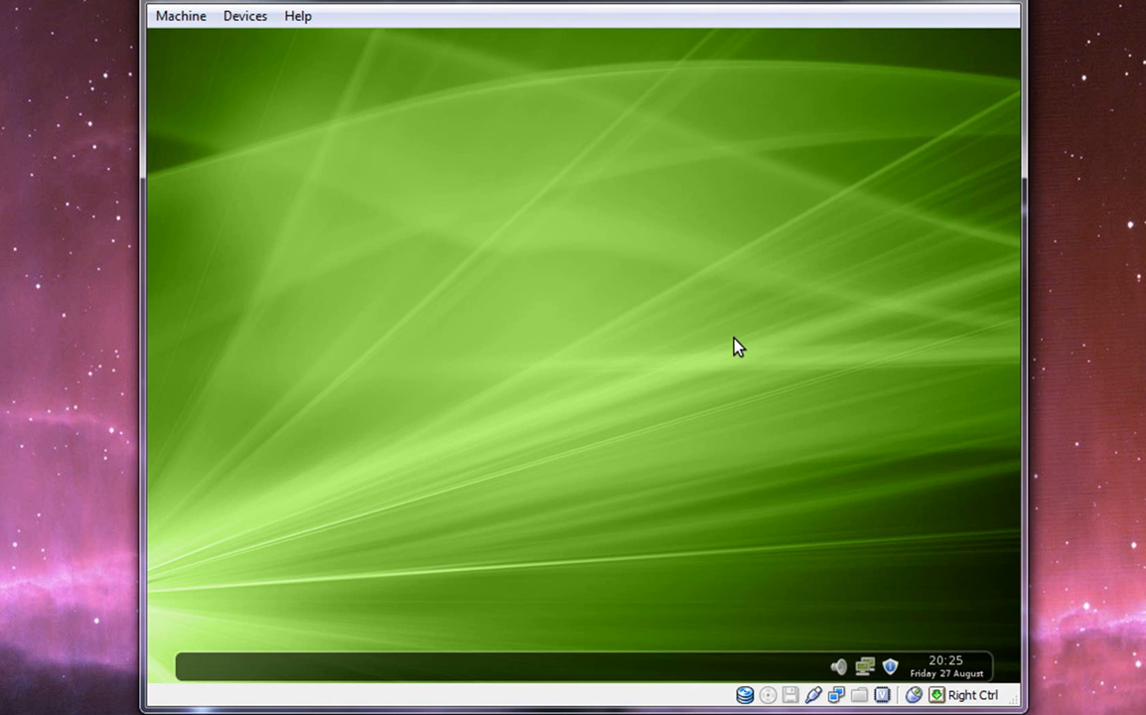
left_click(743, 694)
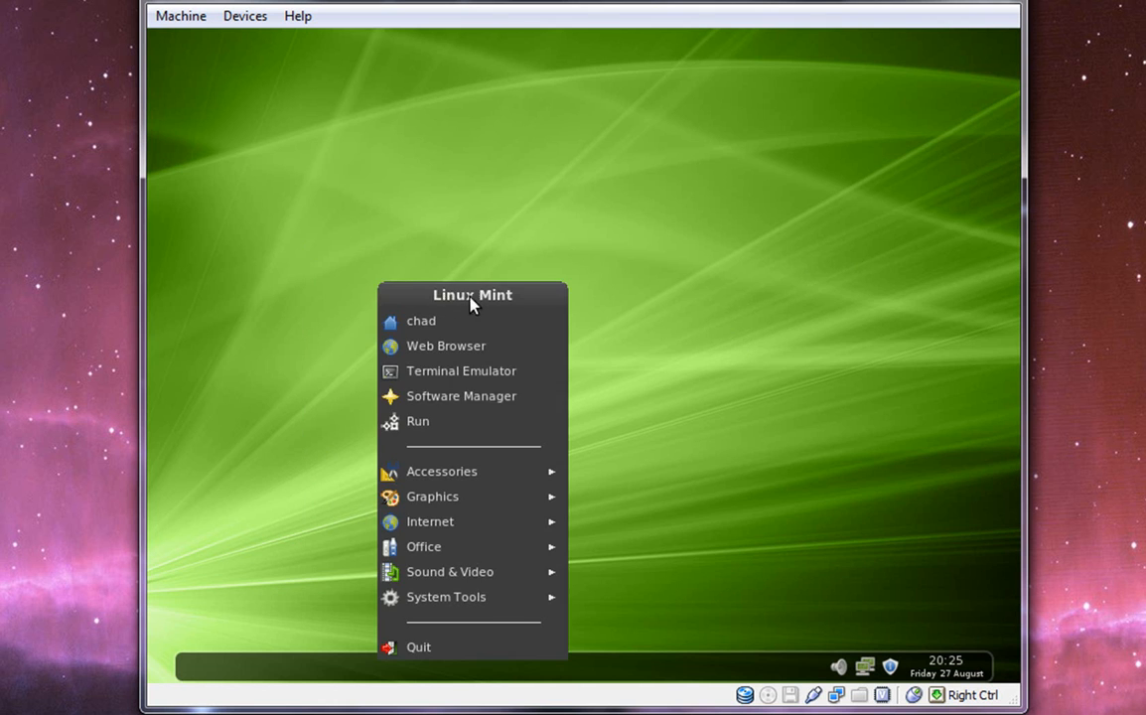
left_click(461, 371)
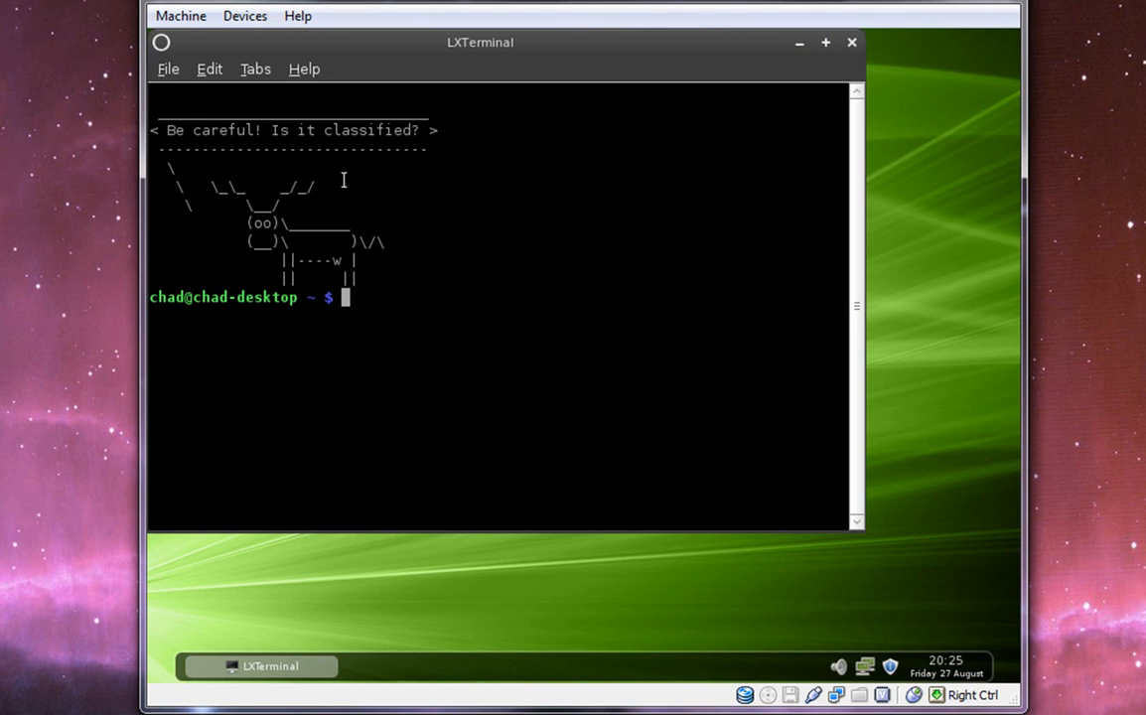
mouse_move(683, 127)
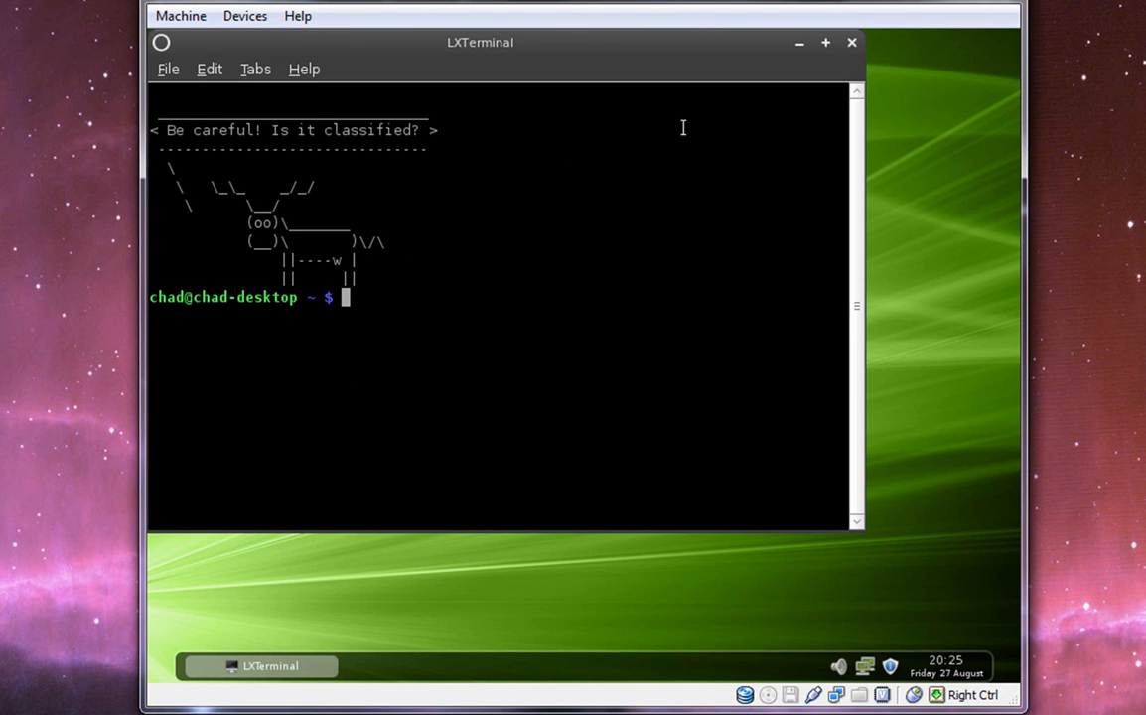
left_click(851, 42)
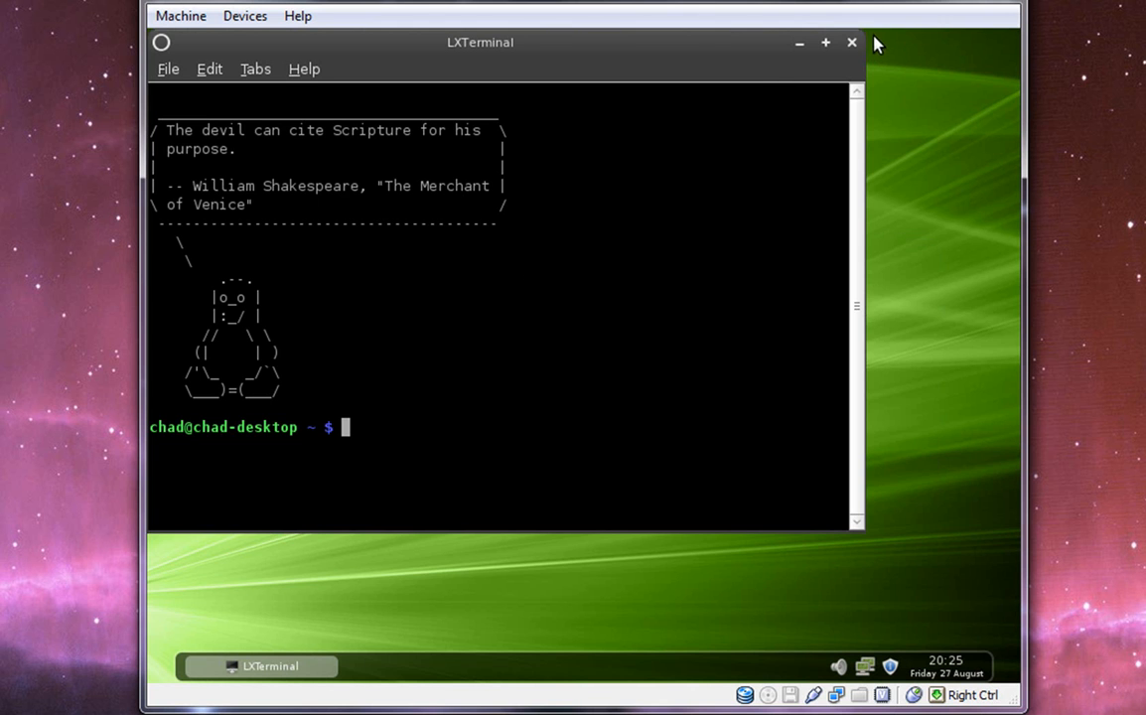
left_click(851, 42)
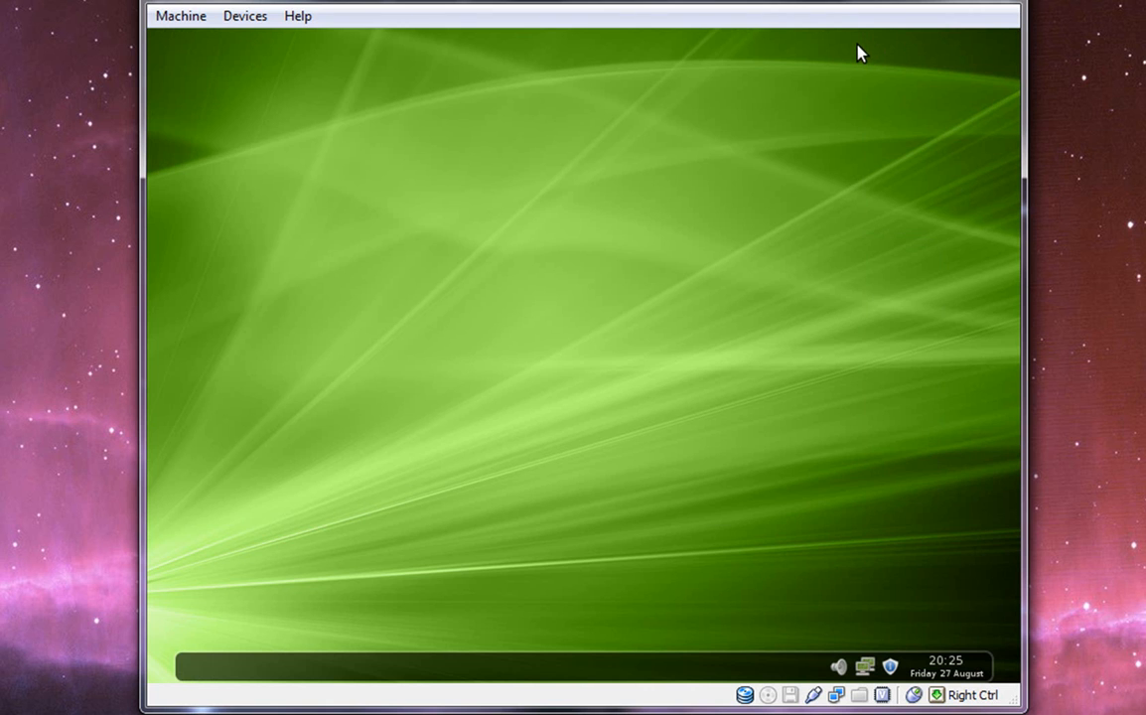
mouse_move(852, 51)
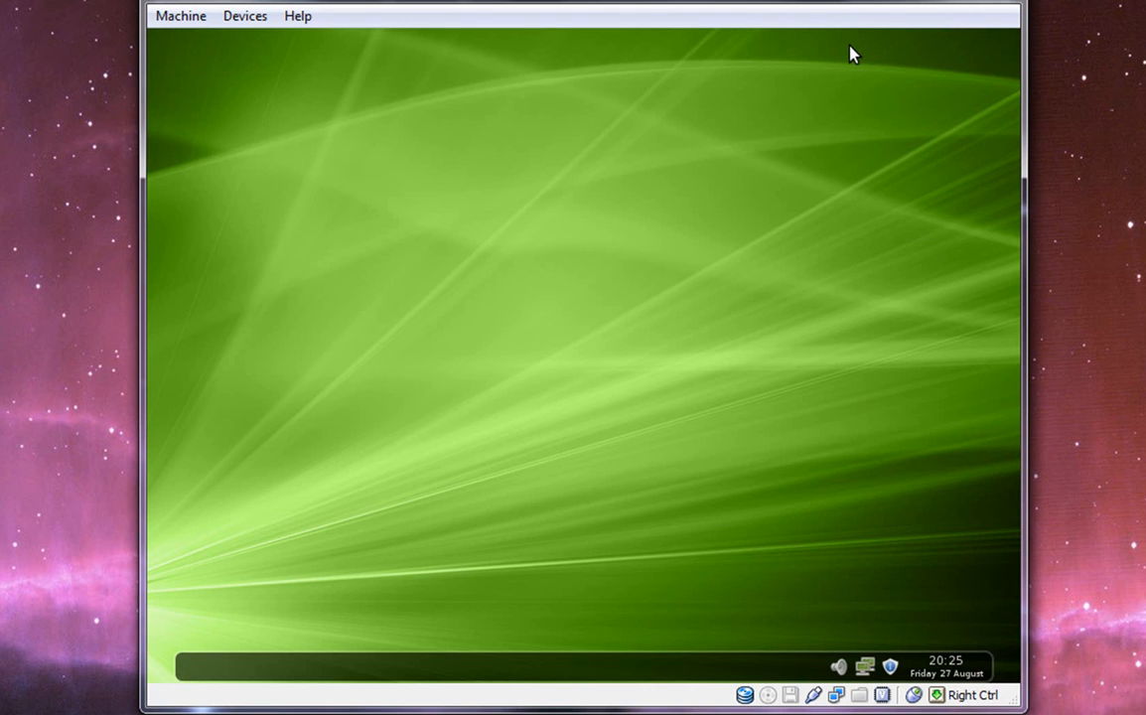
mouse_move(701, 188)
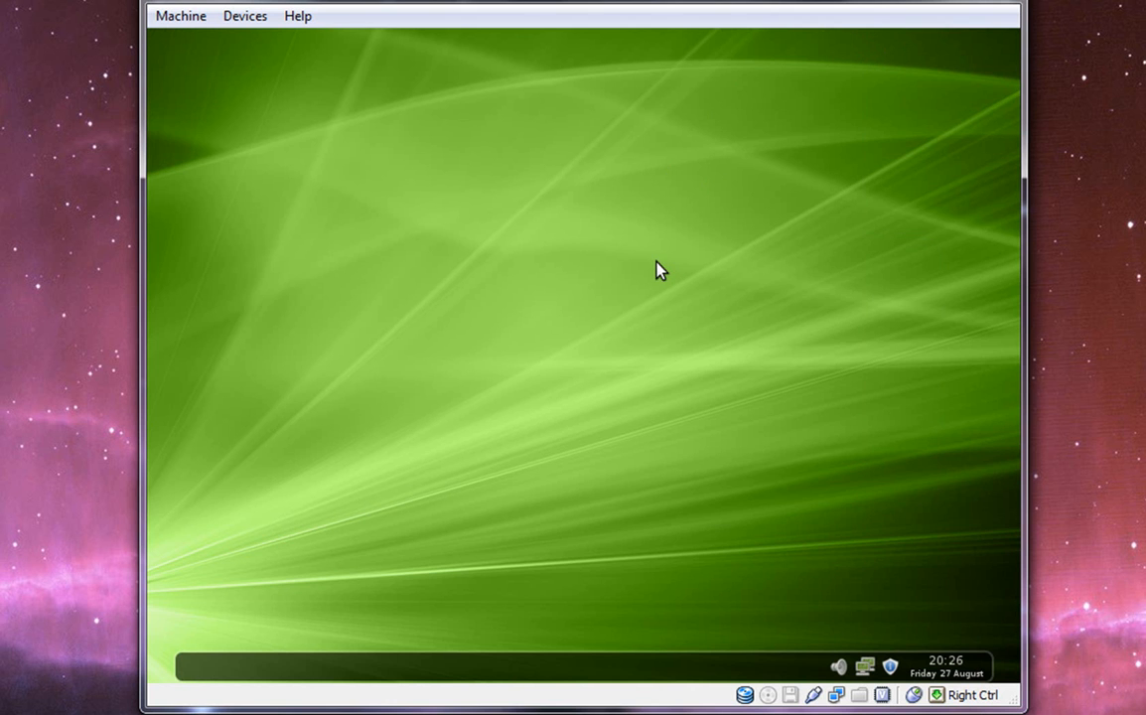
mouse_move(658, 273)
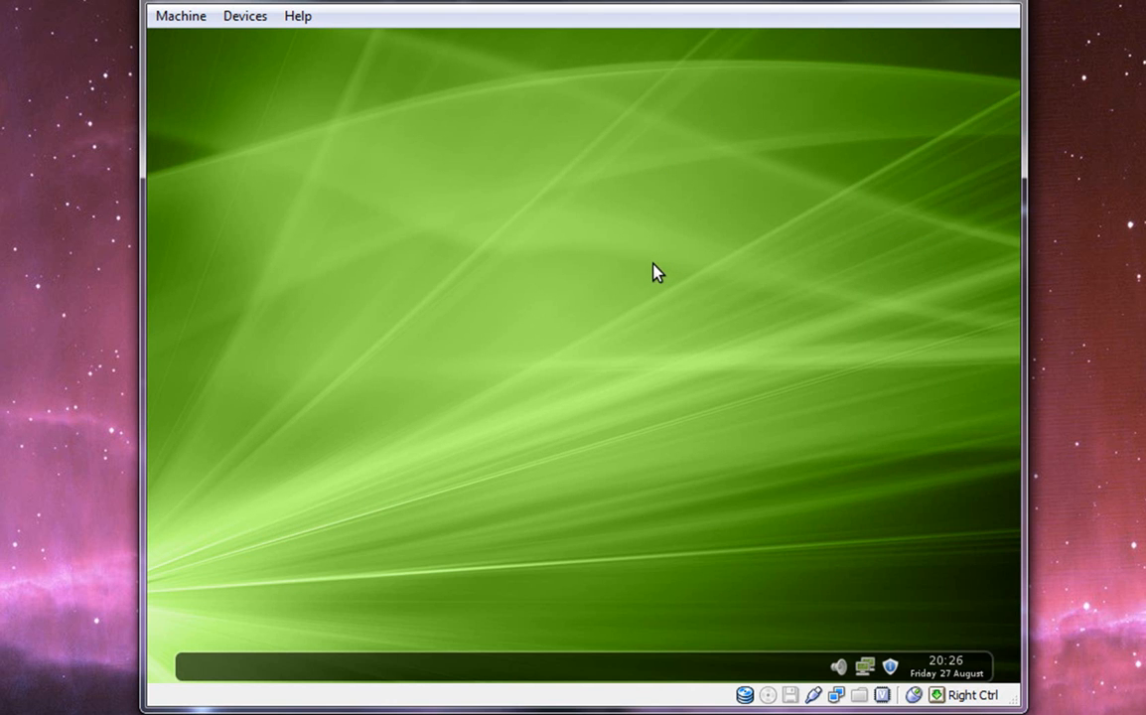
mouse_move(654, 266)
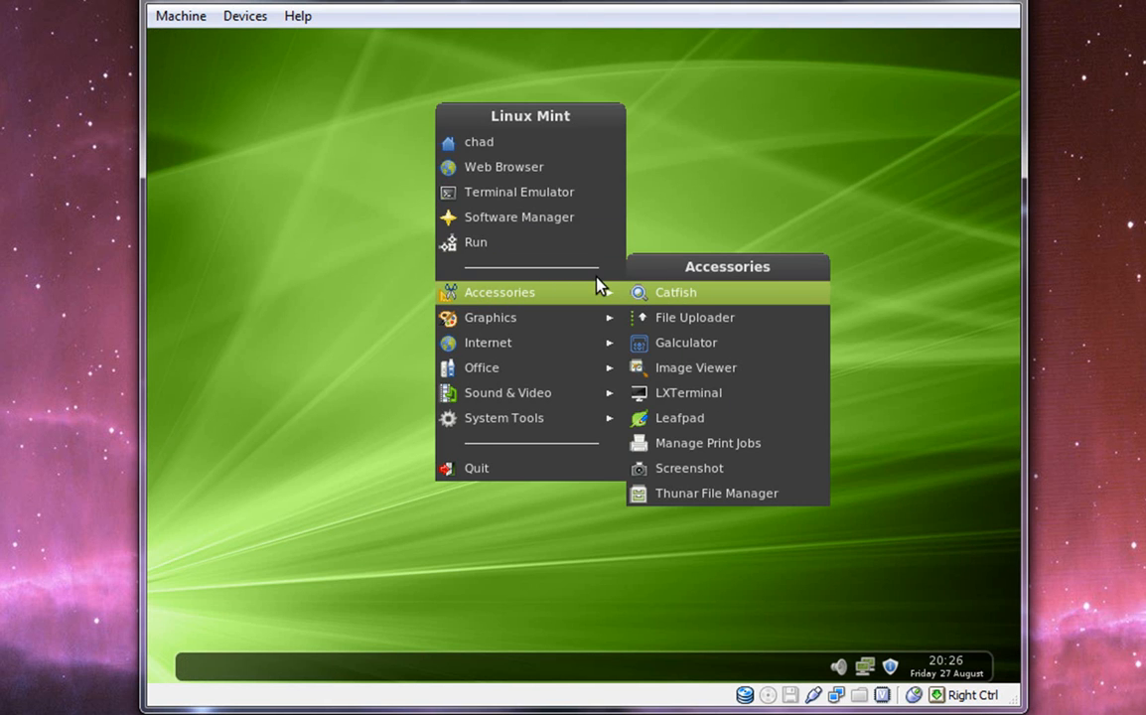
mouse_move(553, 295)
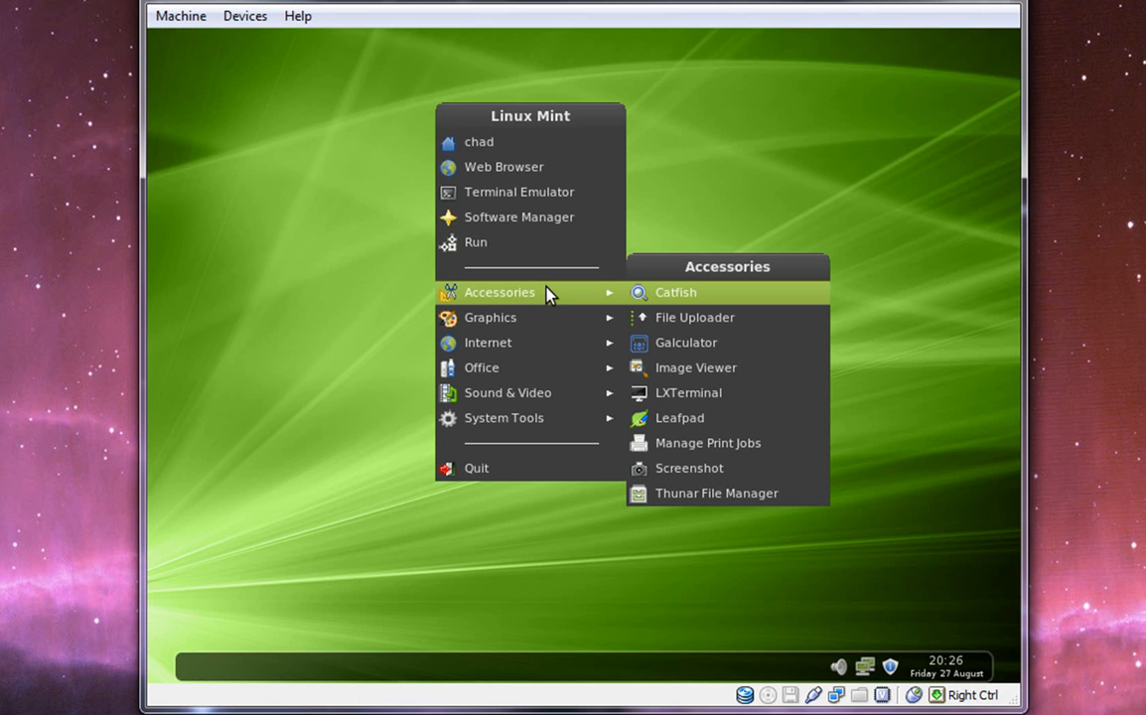
mouse_move(685, 343)
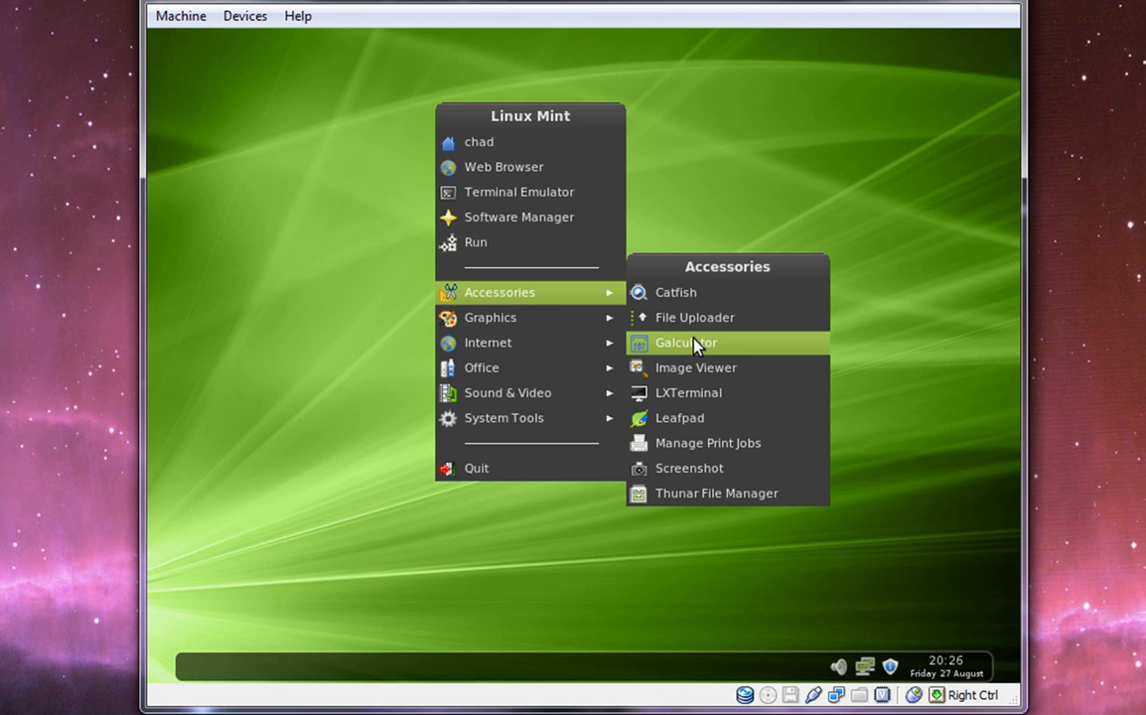
mouse_move(699, 392)
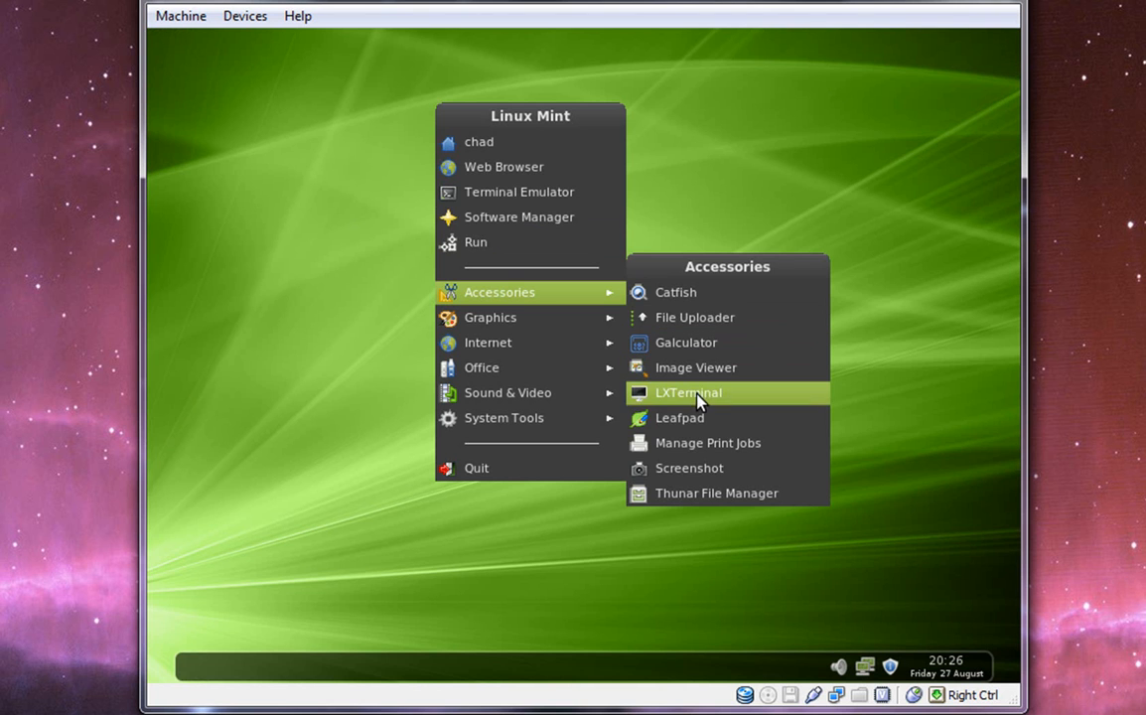
mouse_move(702, 468)
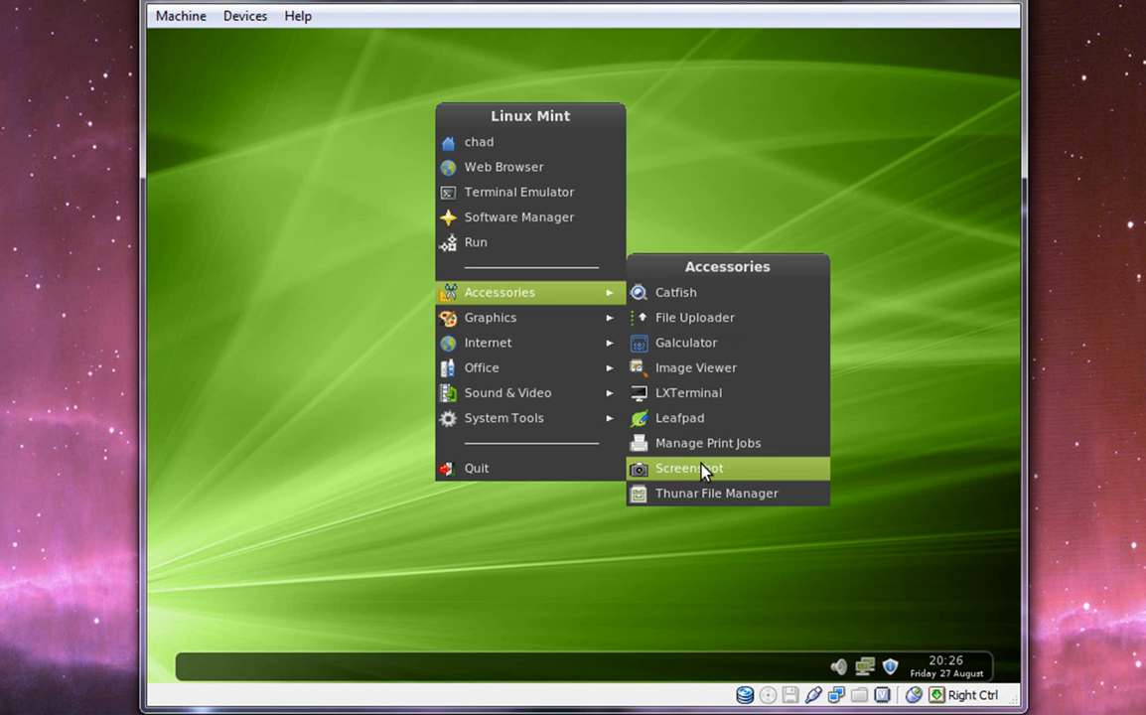
mouse_move(490, 317)
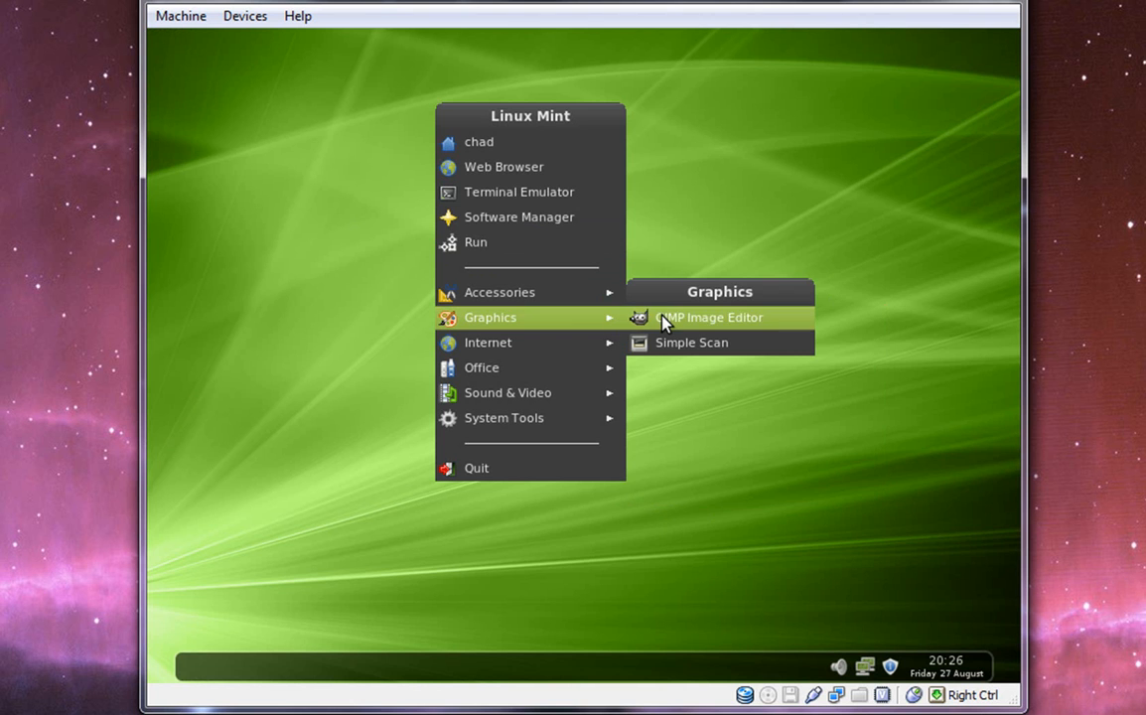
mouse_move(487, 343)
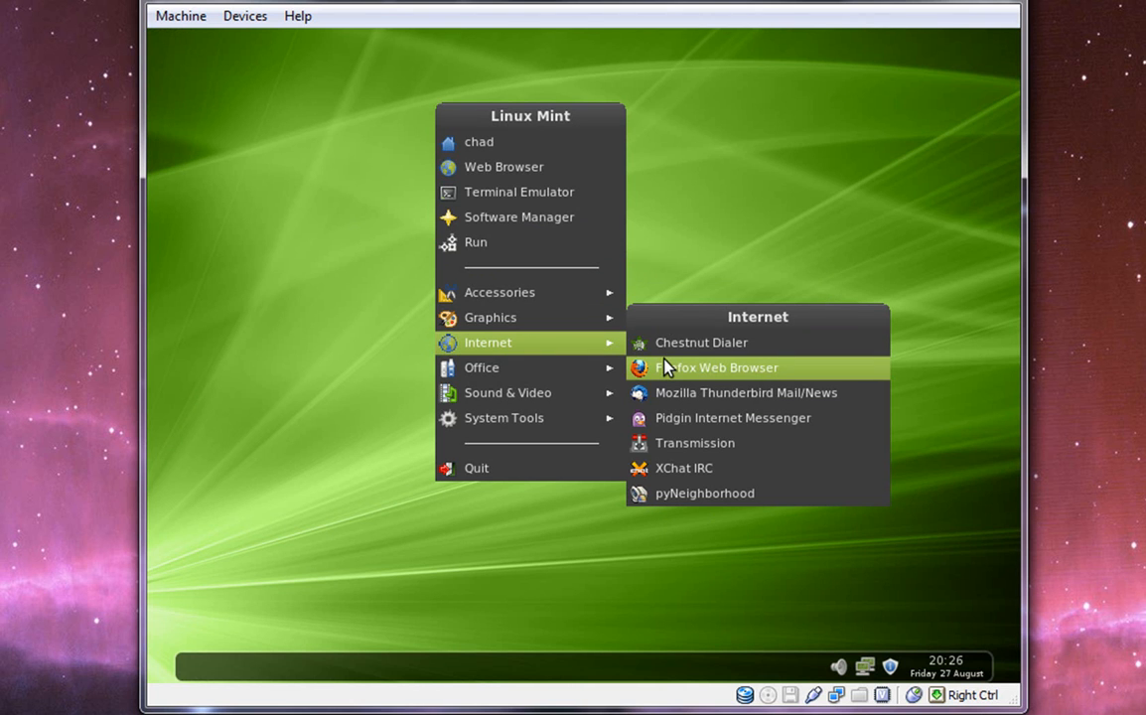
mouse_move(666, 393)
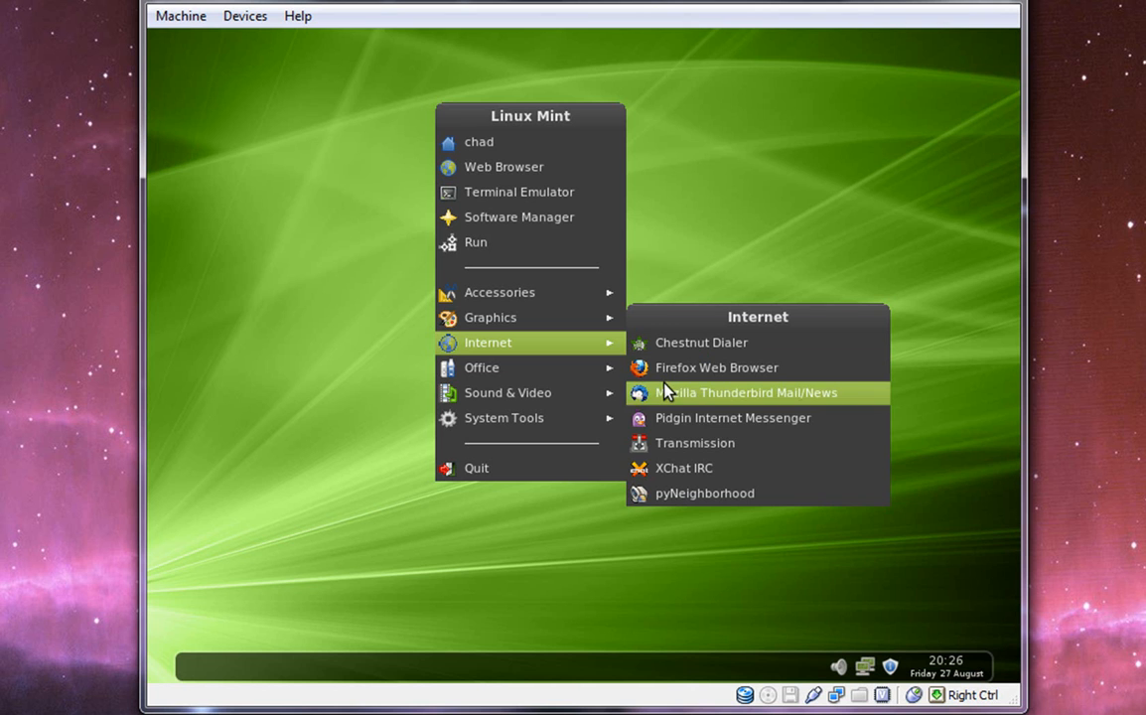
mouse_move(710, 443)
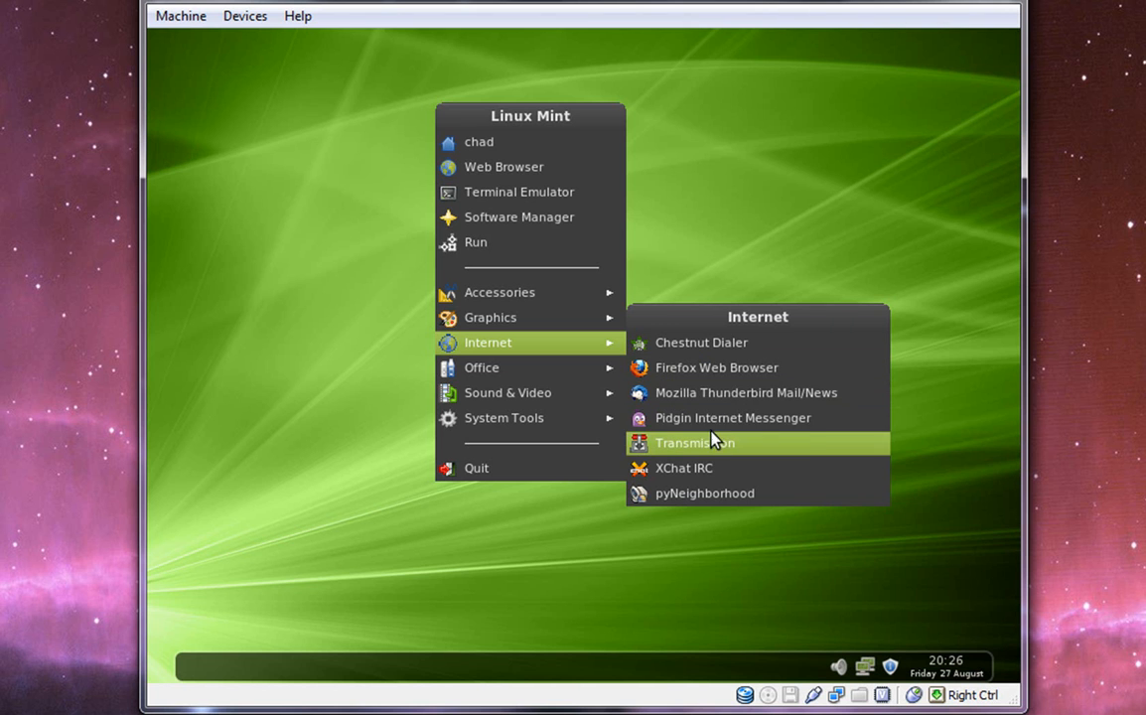
mouse_move(725, 417)
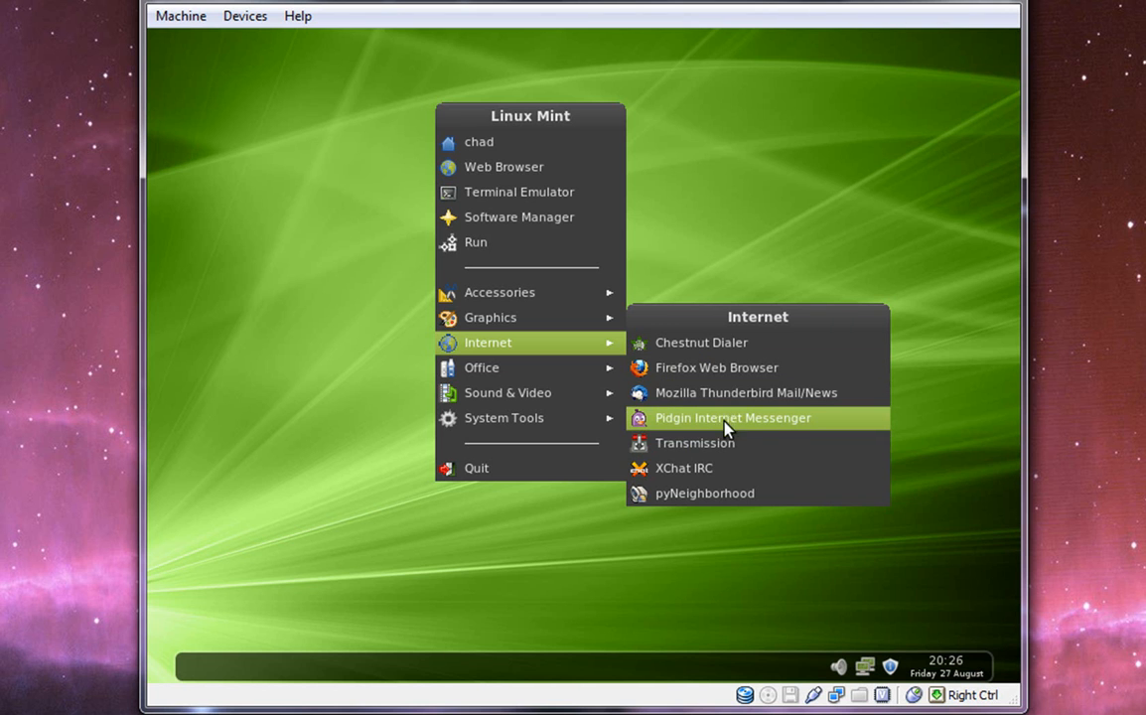
mouse_move(482, 368)
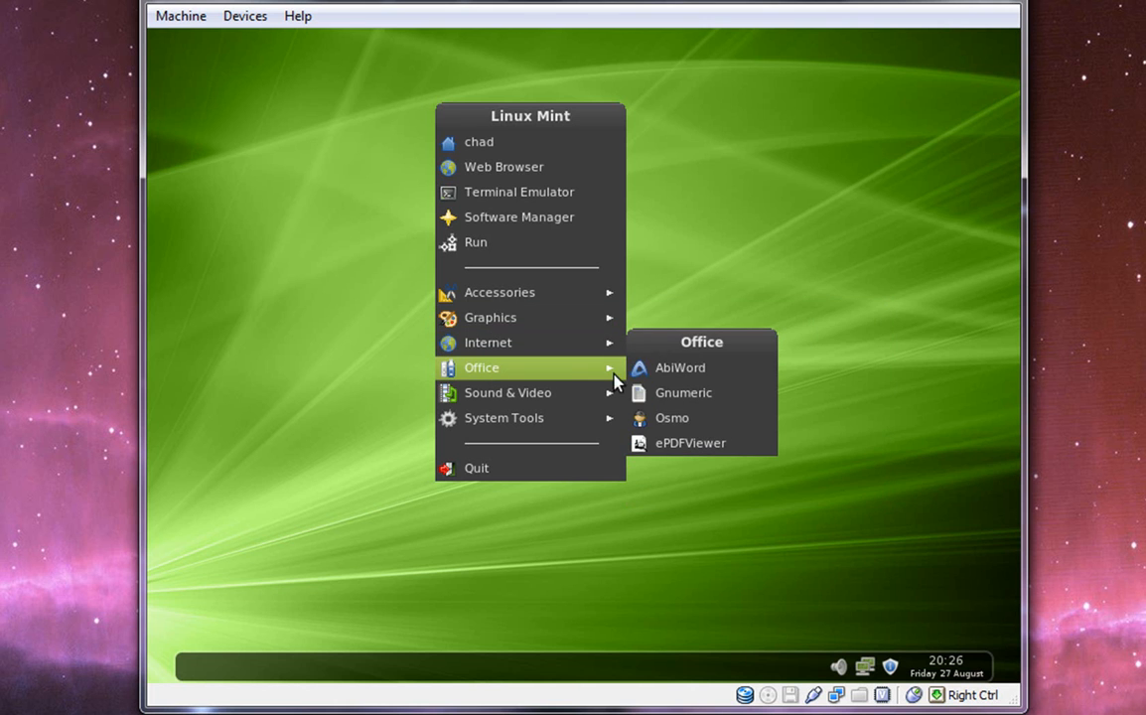
mouse_move(680, 367)
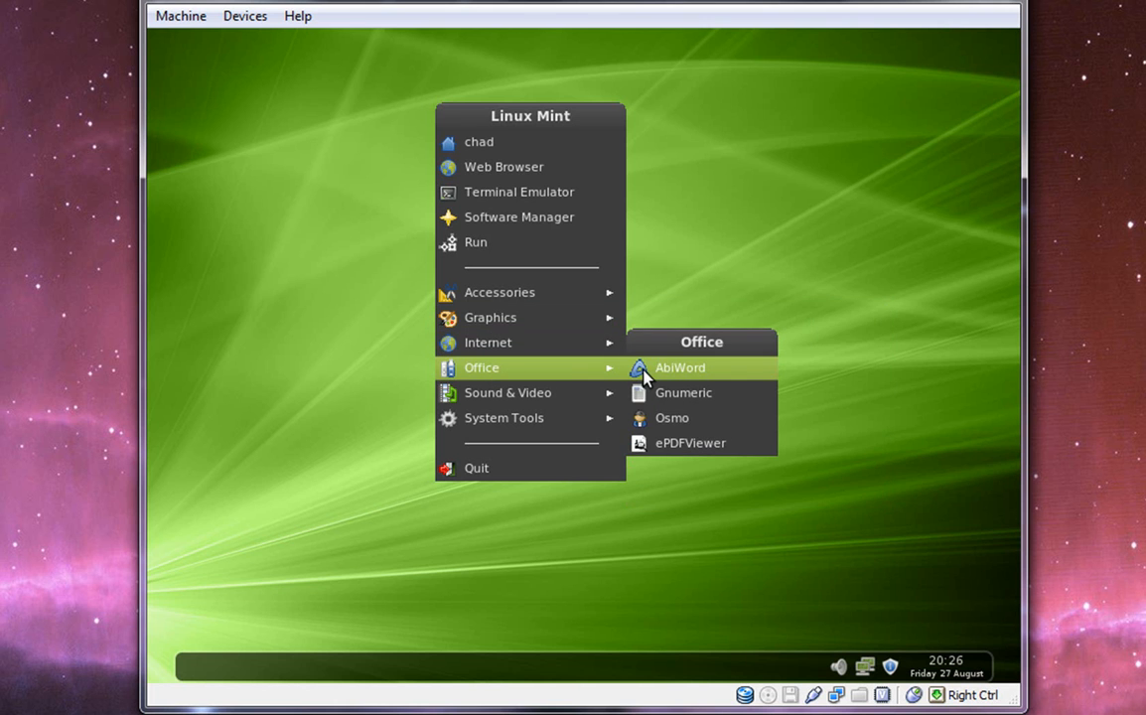
mouse_move(683, 392)
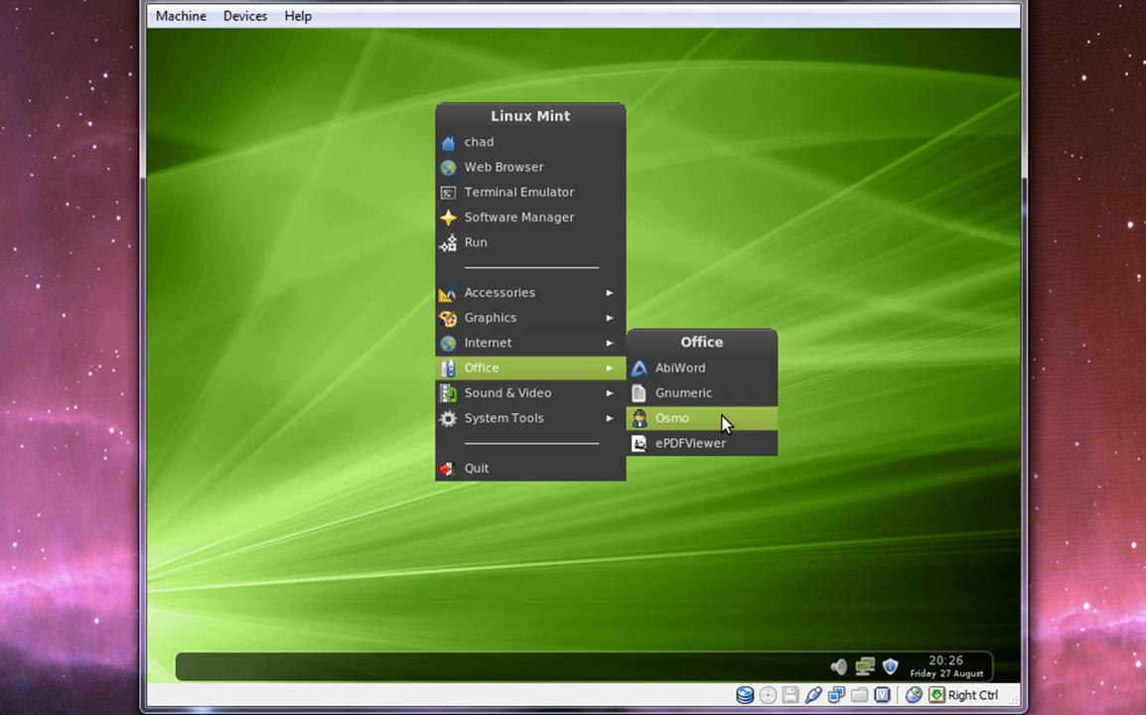
mouse_move(705, 392)
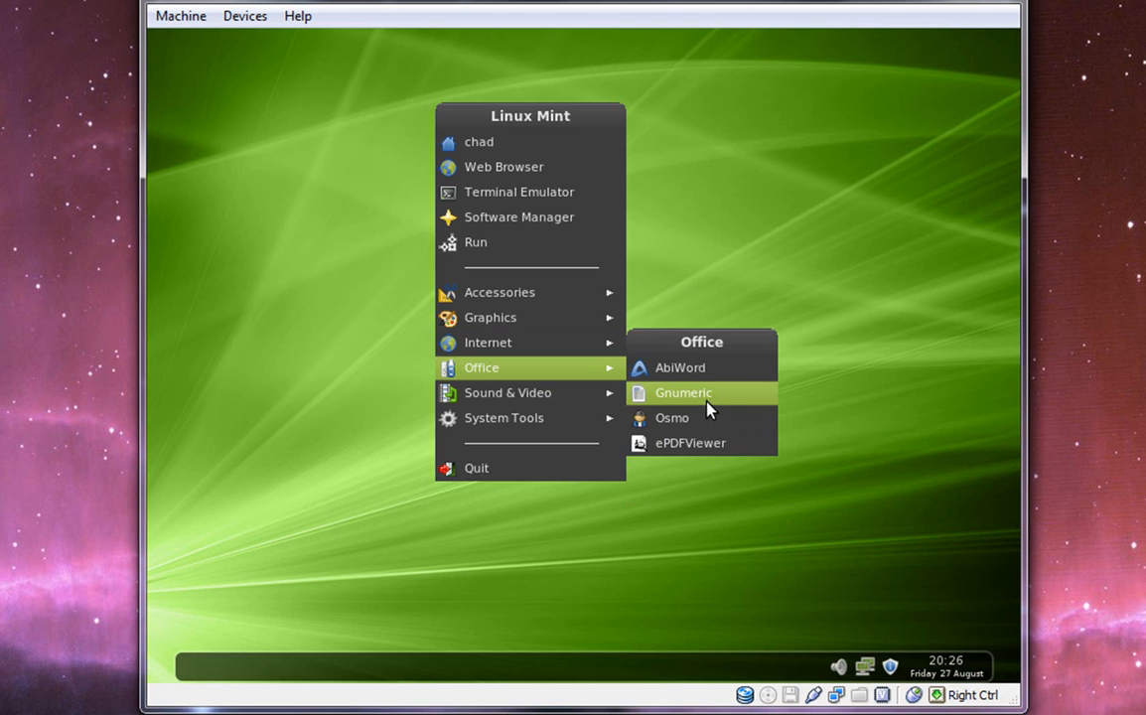
mouse_move(507, 392)
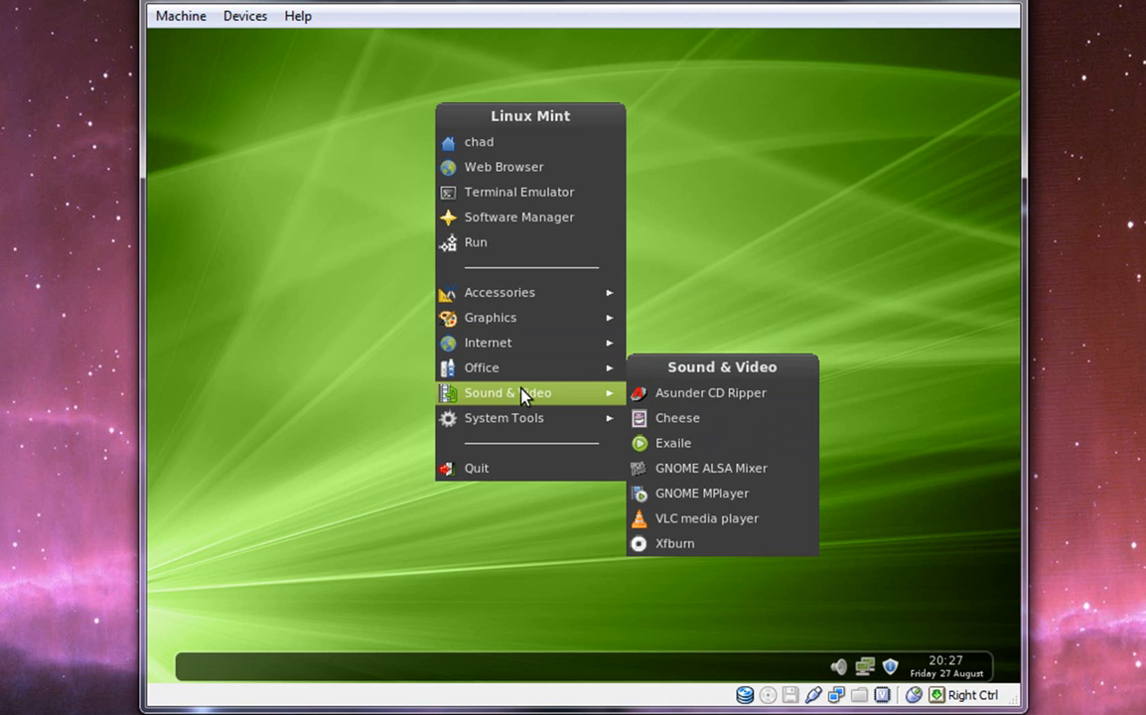
mouse_move(616, 396)
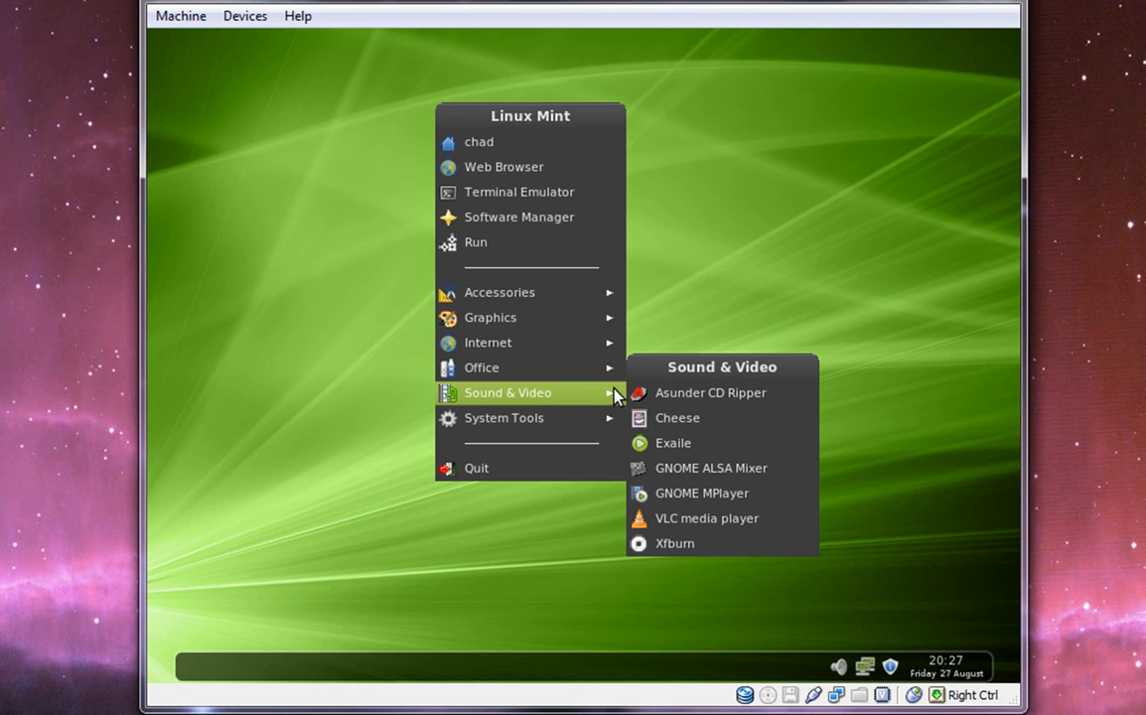
mouse_move(707, 517)
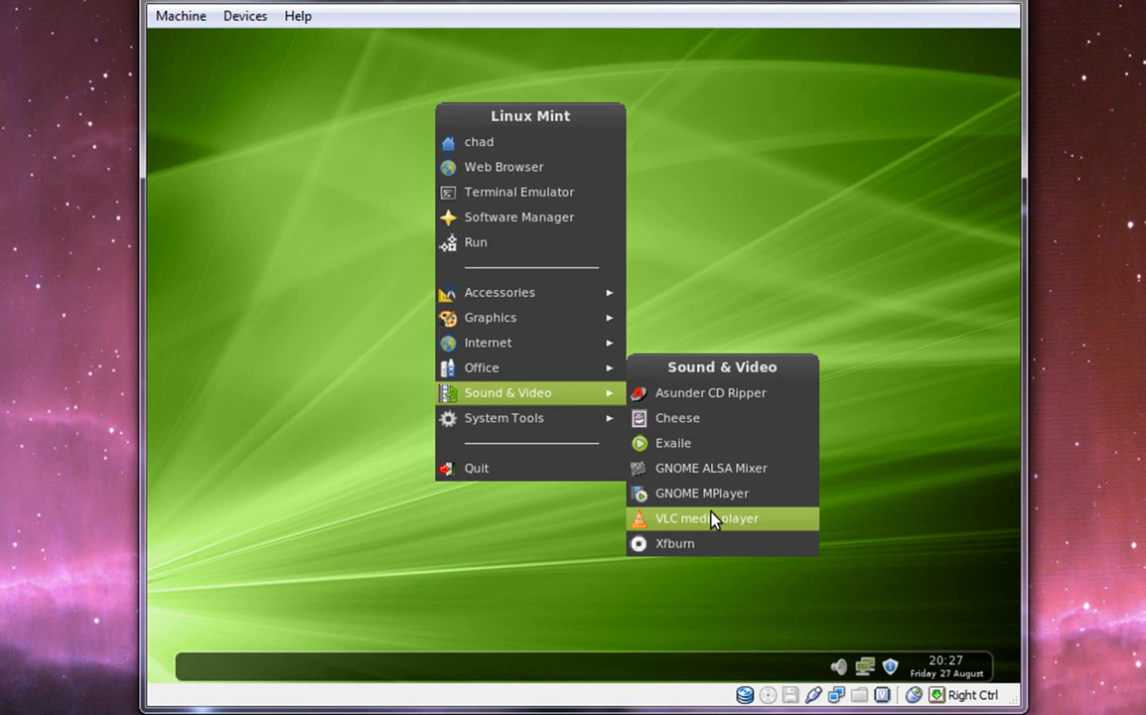
mouse_move(590, 442)
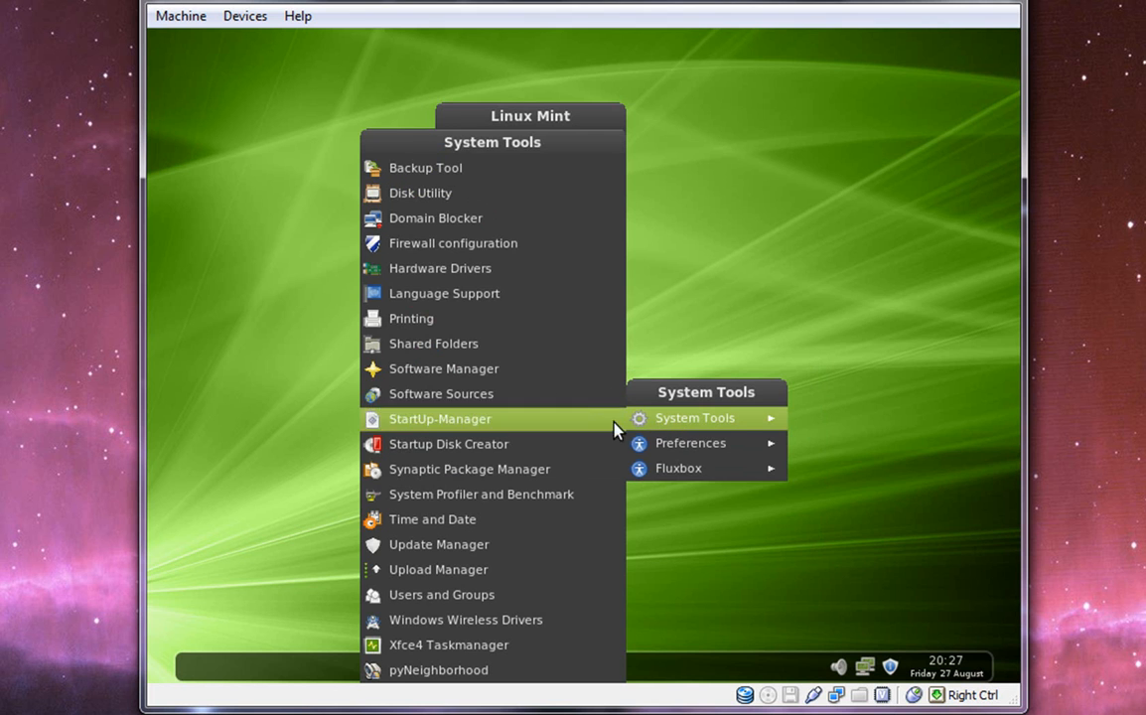
mouse_move(526, 594)
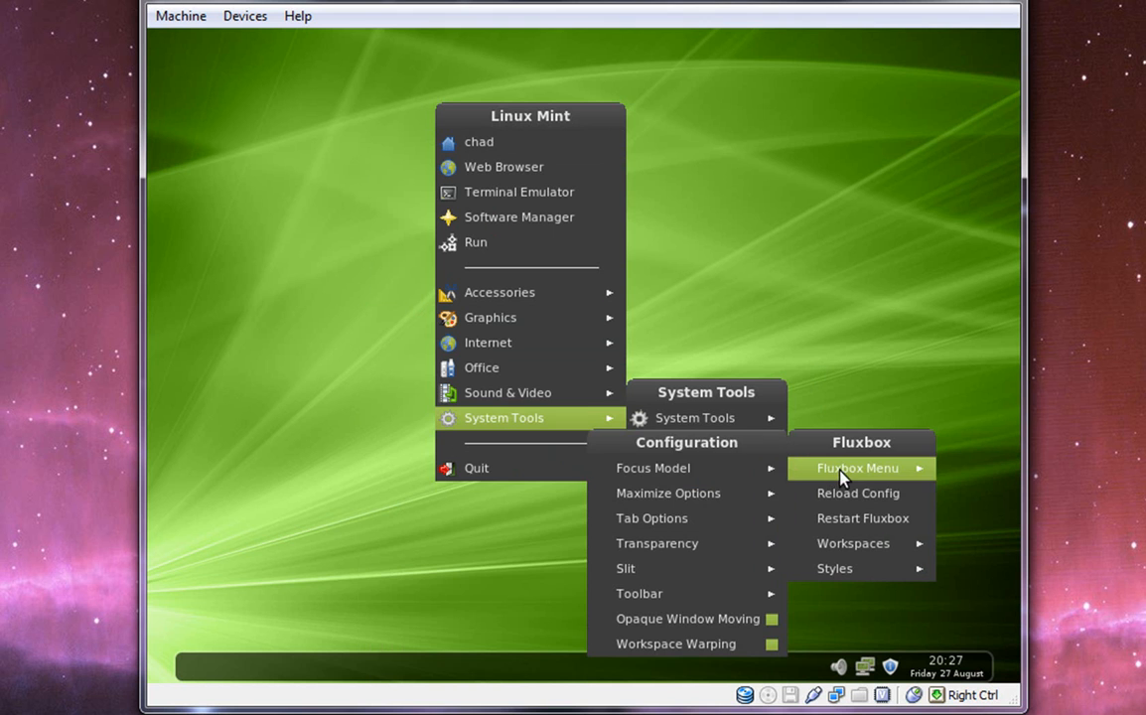
mouse_move(656, 544)
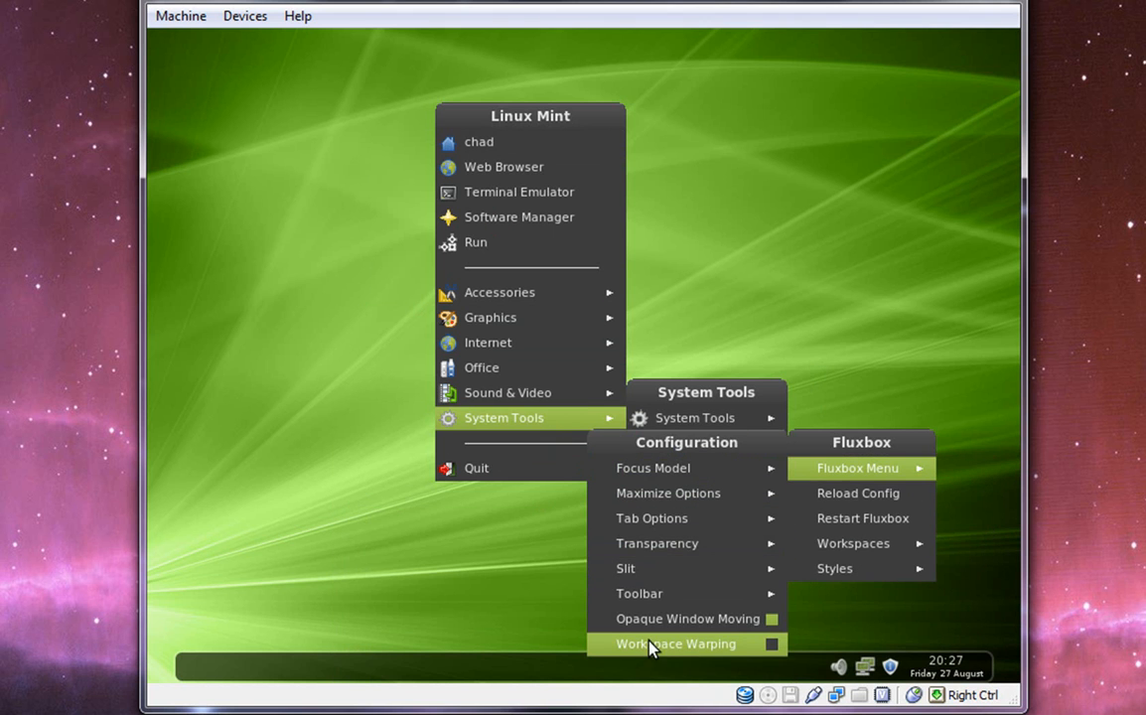
- Click an empty desktop area to dismiss the Fluxbox root menu
left_click(680, 643)
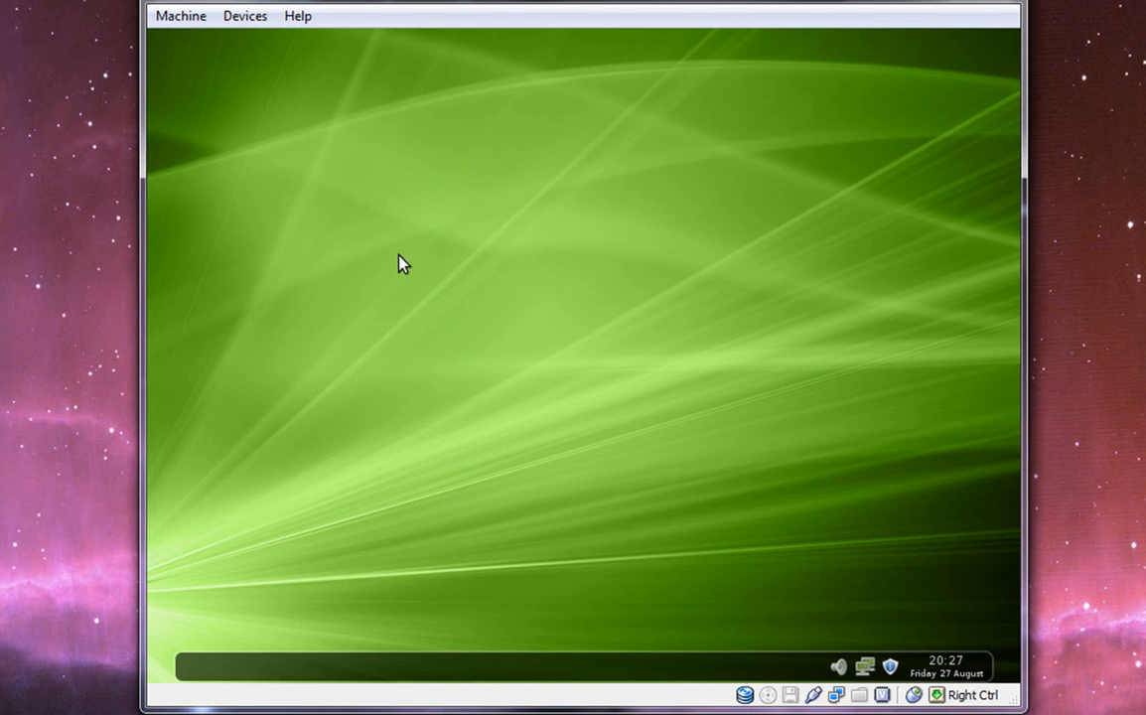
mouse_move(333, 290)
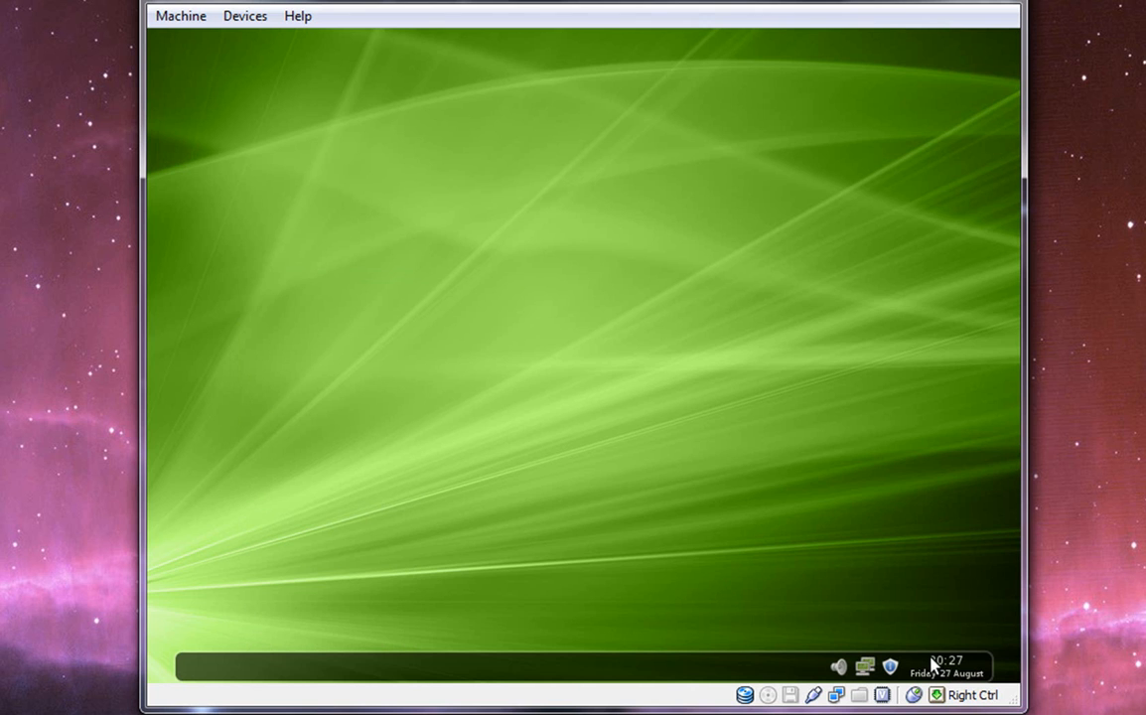
mouse_move(809, 571)
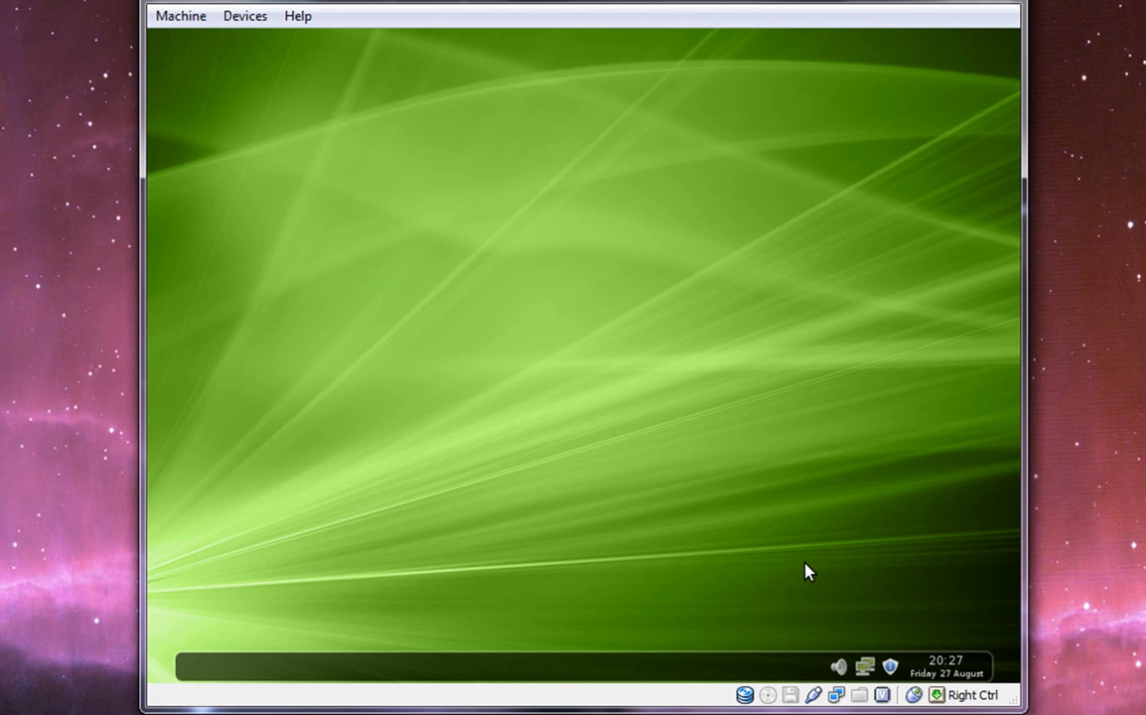
mouse_move(802, 556)
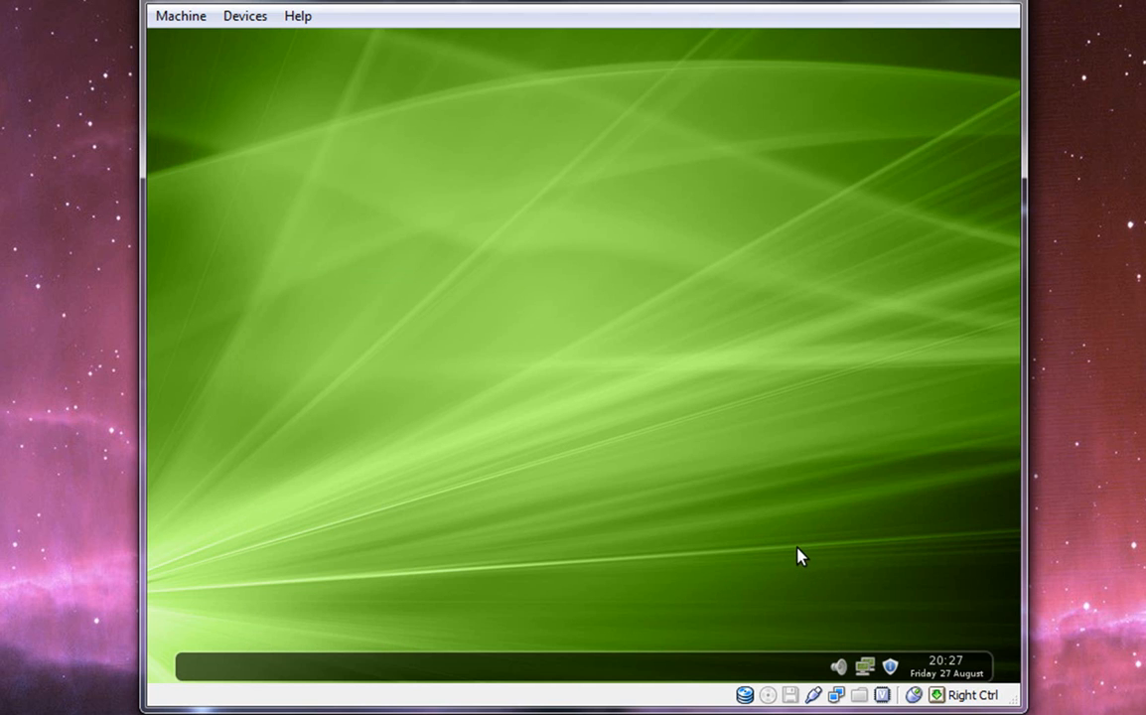
mouse_move(801, 553)
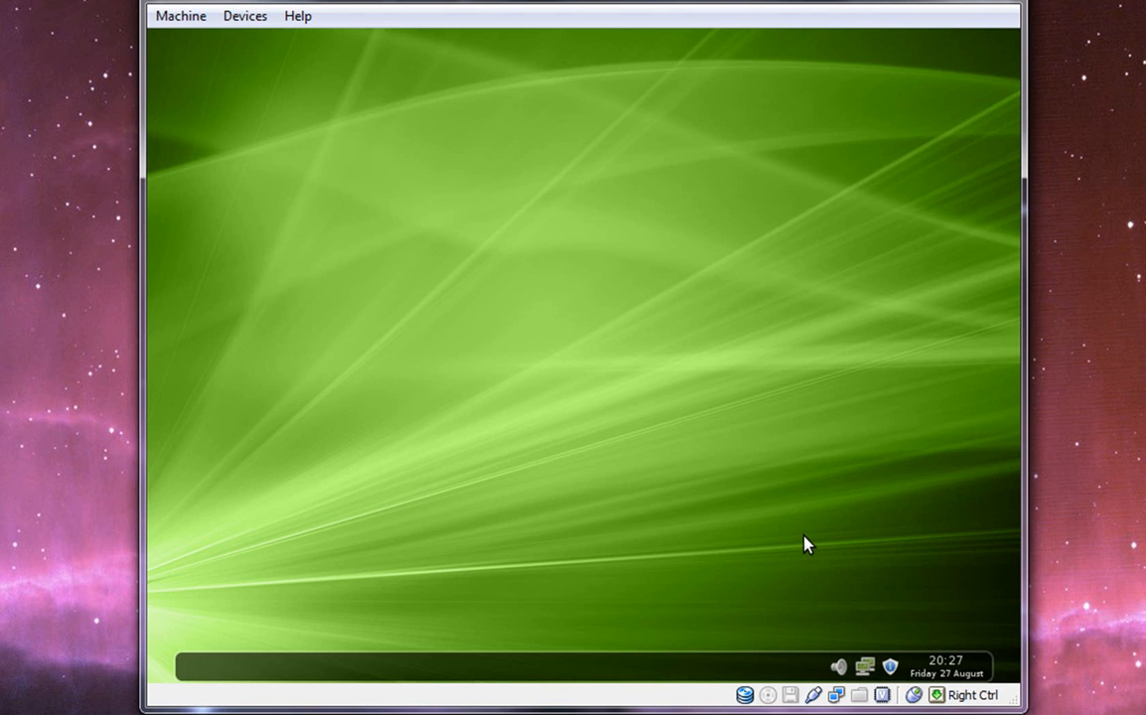
mouse_move(778, 545)
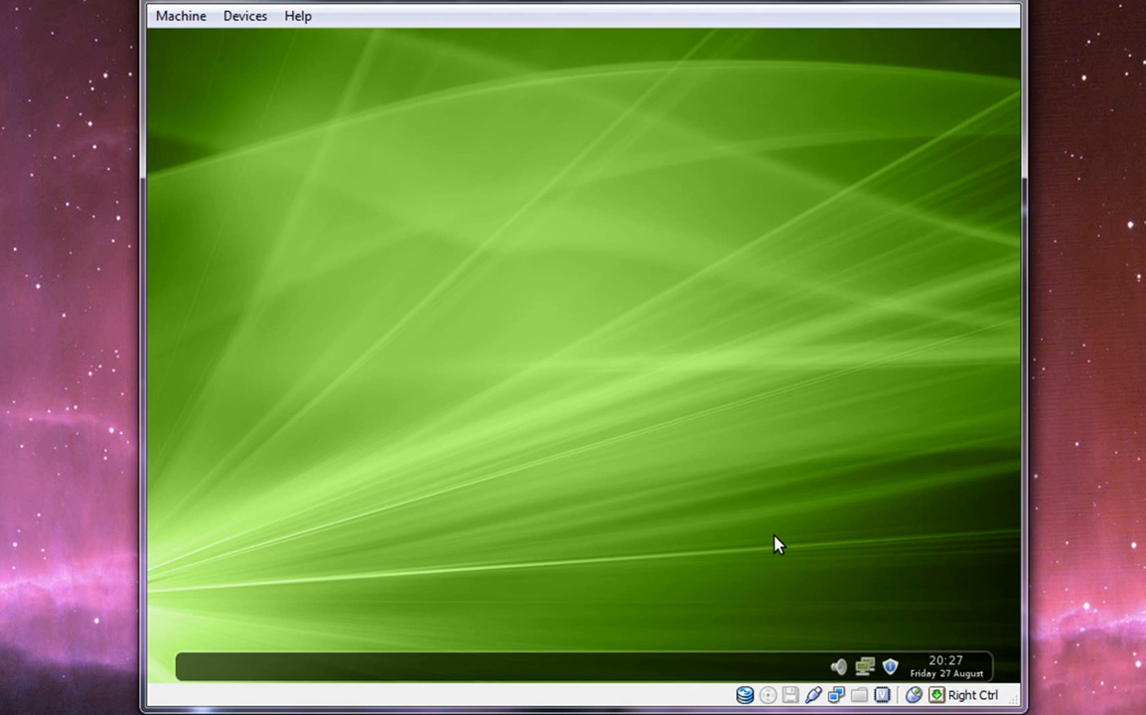
mouse_move(779, 541)
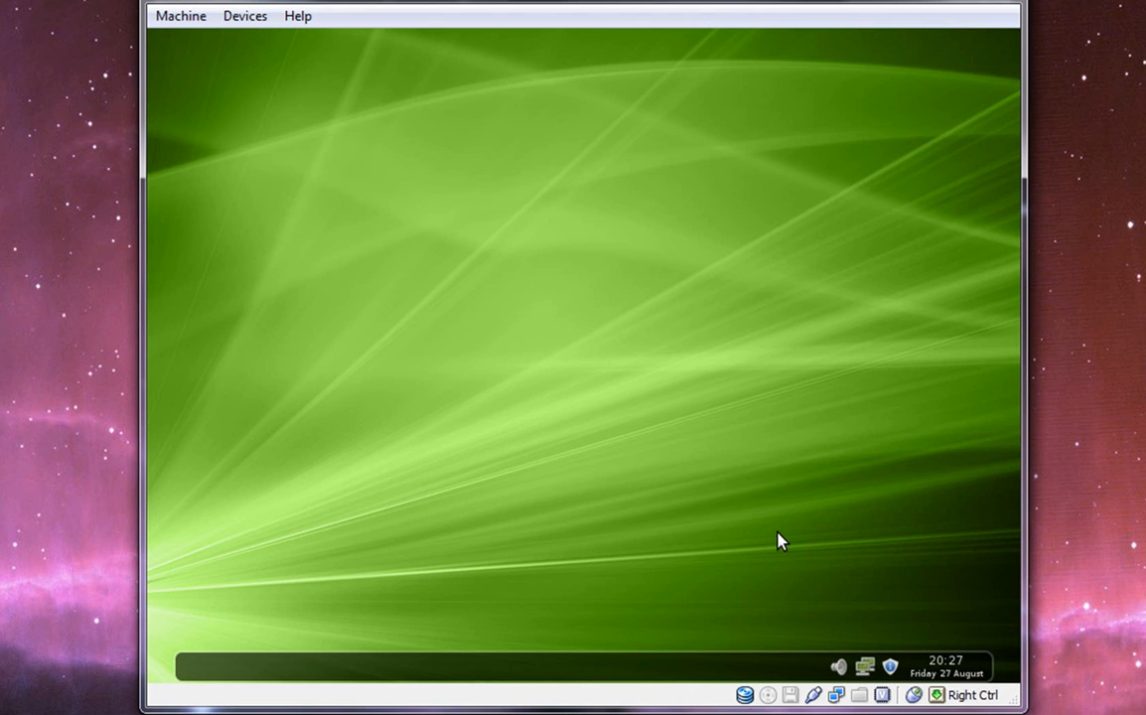